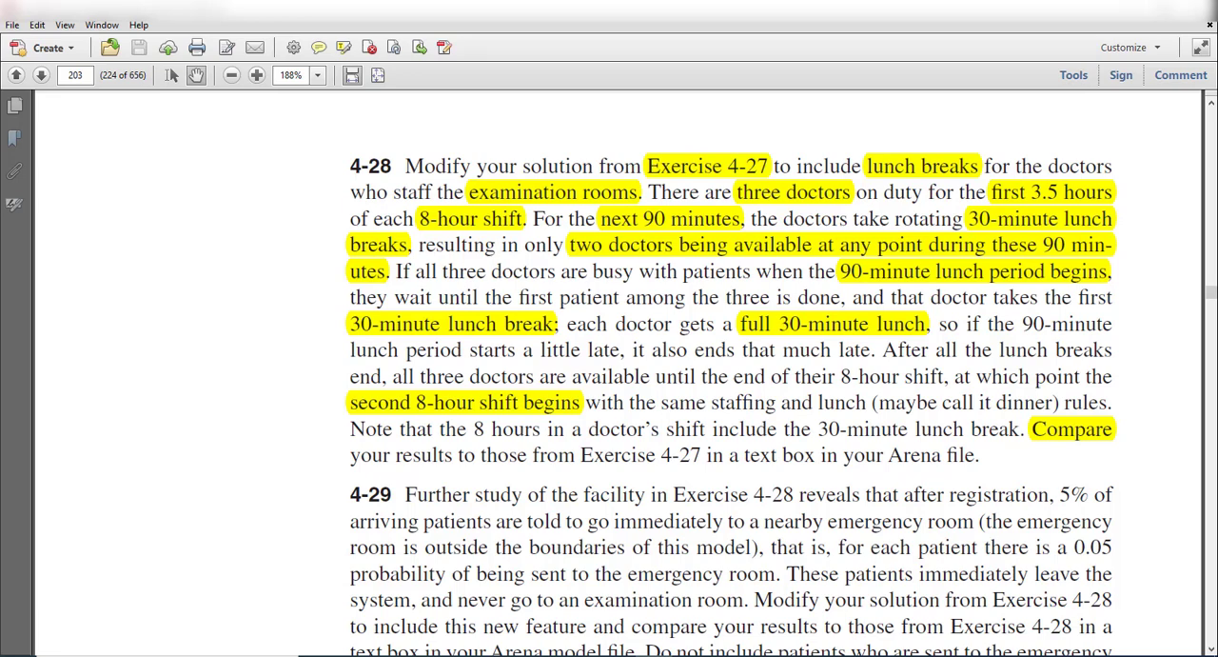
{"action": "mouse_move", "coordinate": [559, 134]}
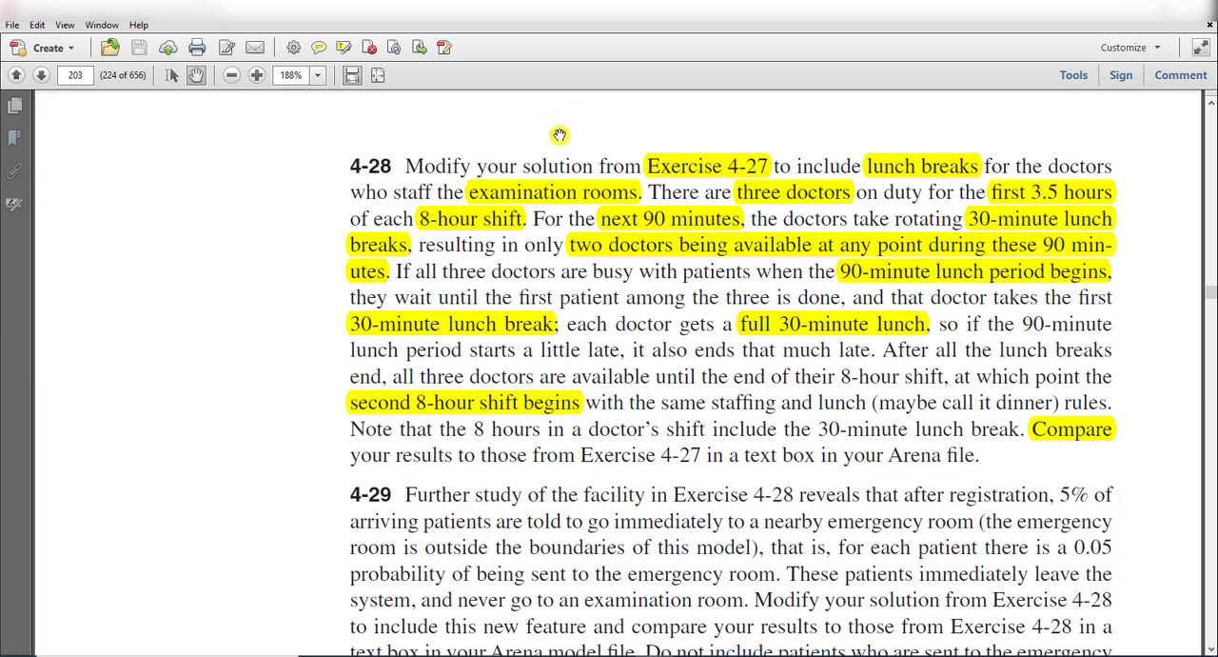
{"action": "mouse_move", "coordinate": [593, 172]}
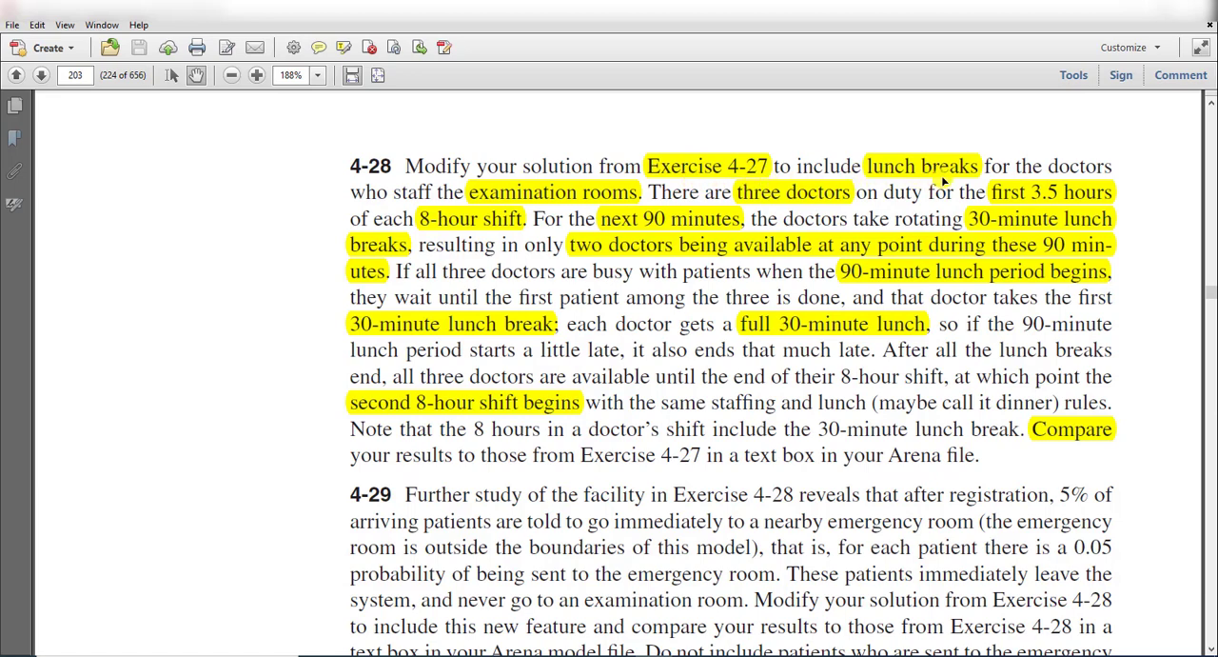
{"action": "mouse_move", "coordinate": [521, 207]}
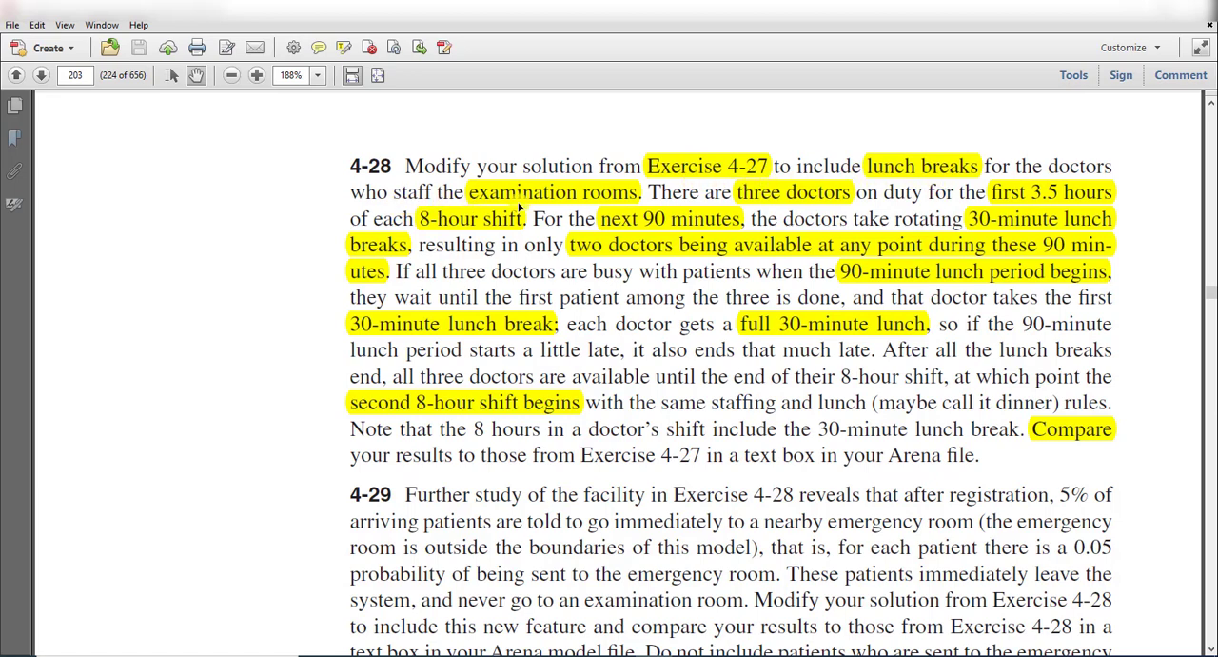
{"action": "mouse_move", "coordinate": [579, 209]}
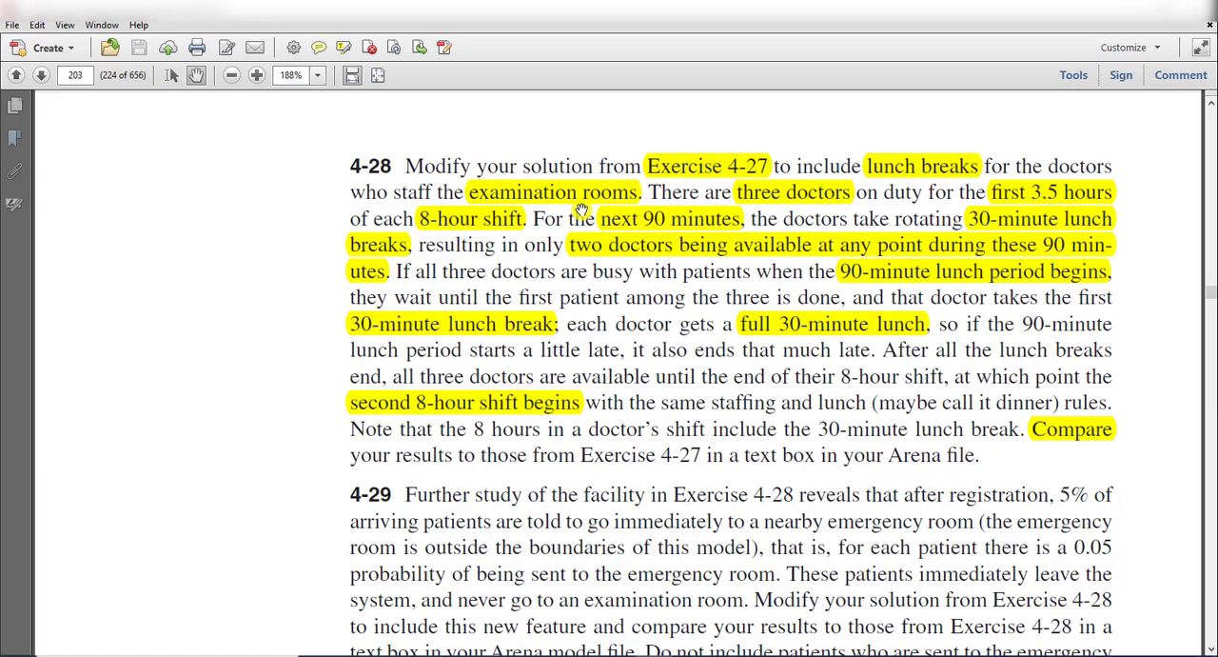
{"action": "mouse_move", "coordinate": [811, 210]}
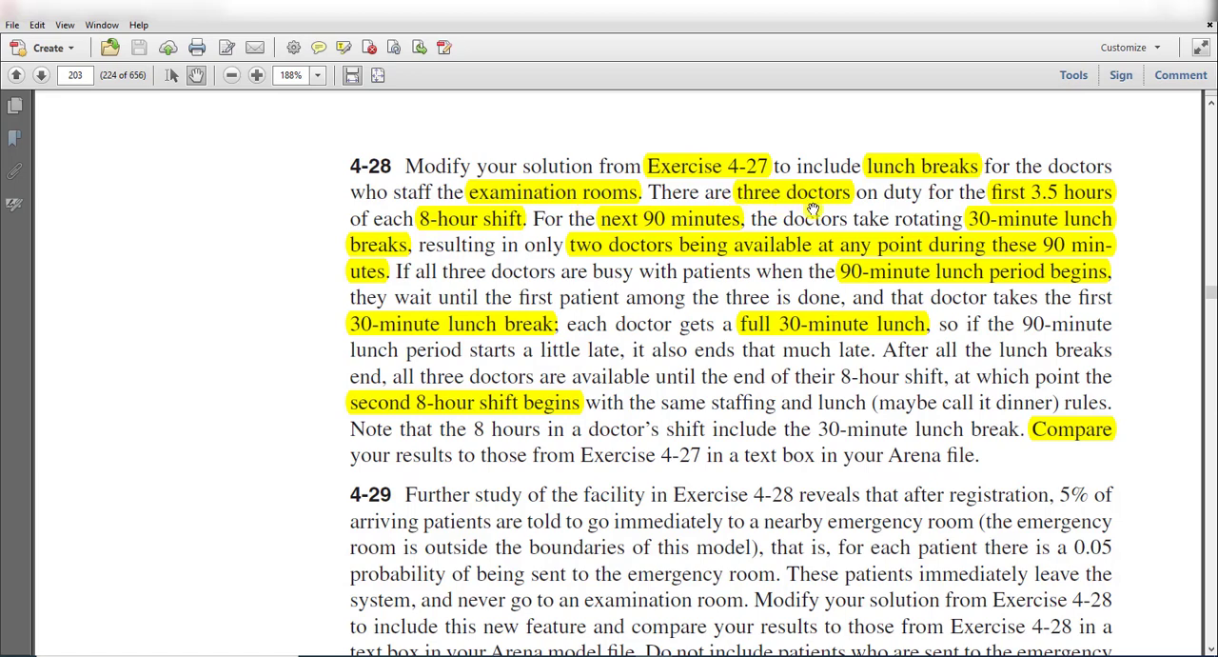
{"action": "mouse_move", "coordinate": [1070, 201]}
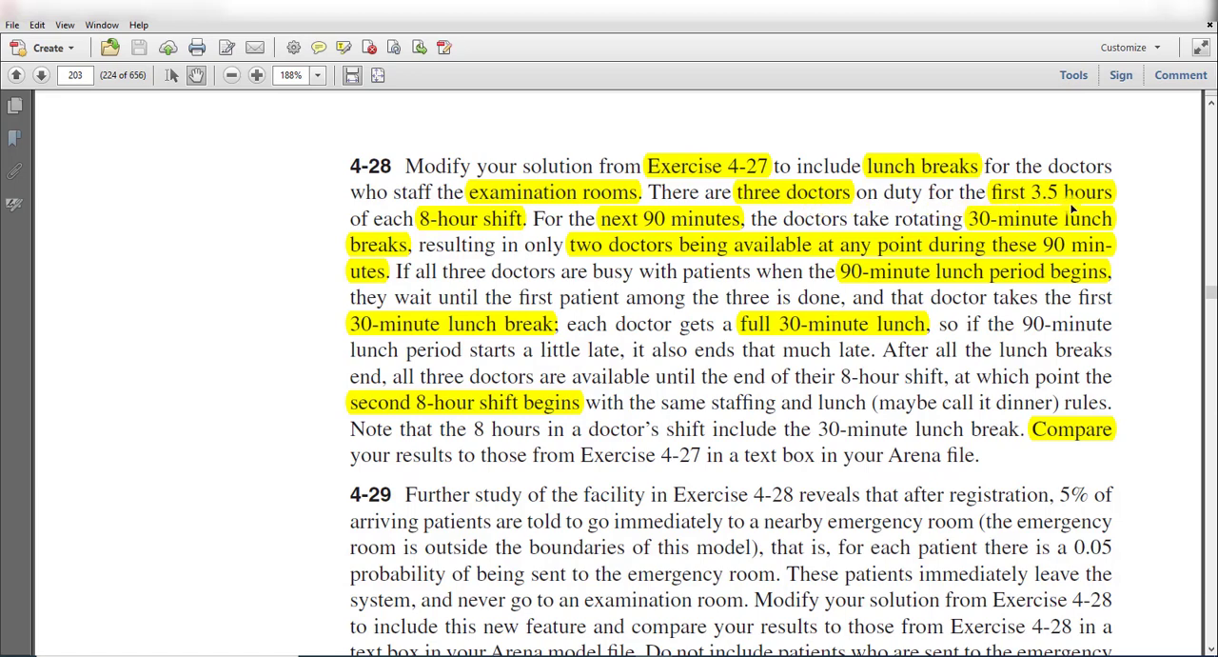
{"action": "mouse_move", "coordinate": [417, 228]}
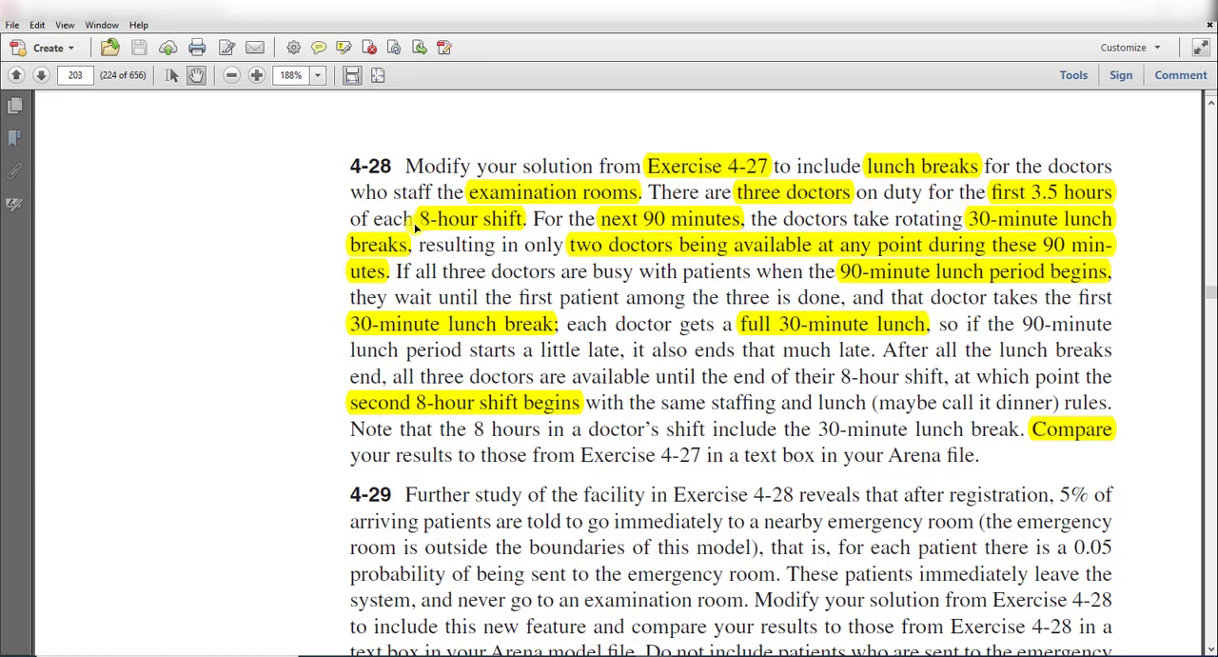
{"action": "mouse_move", "coordinate": [575, 224]}
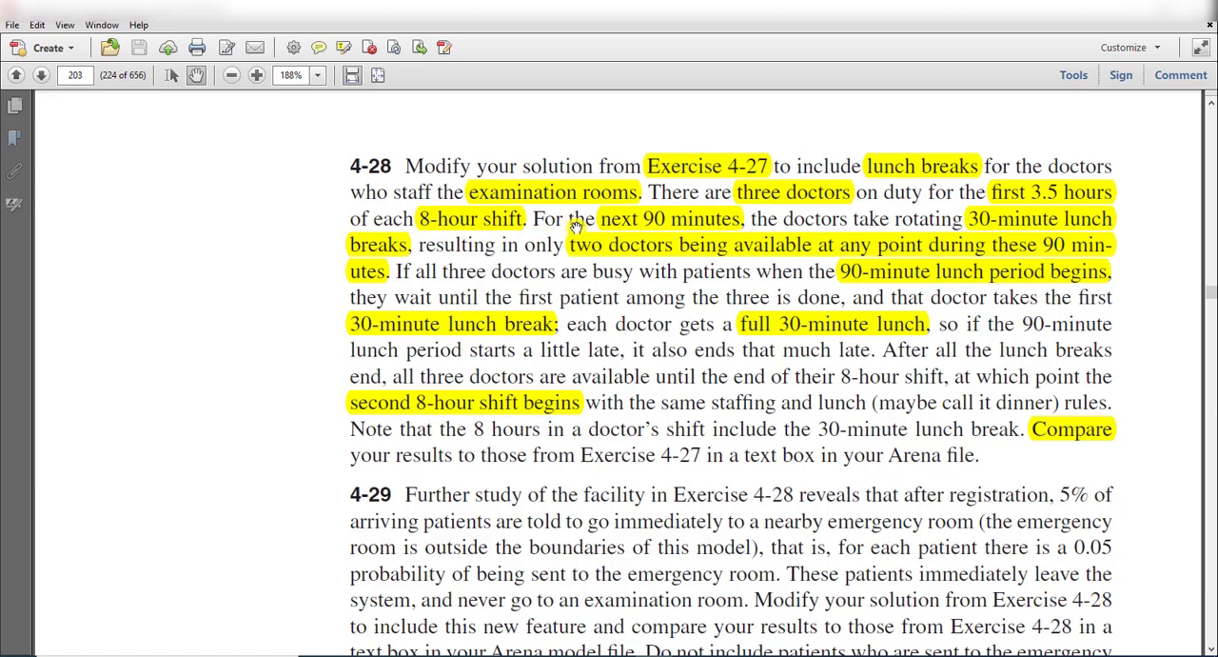
{"action": "mouse_move", "coordinate": [876, 224]}
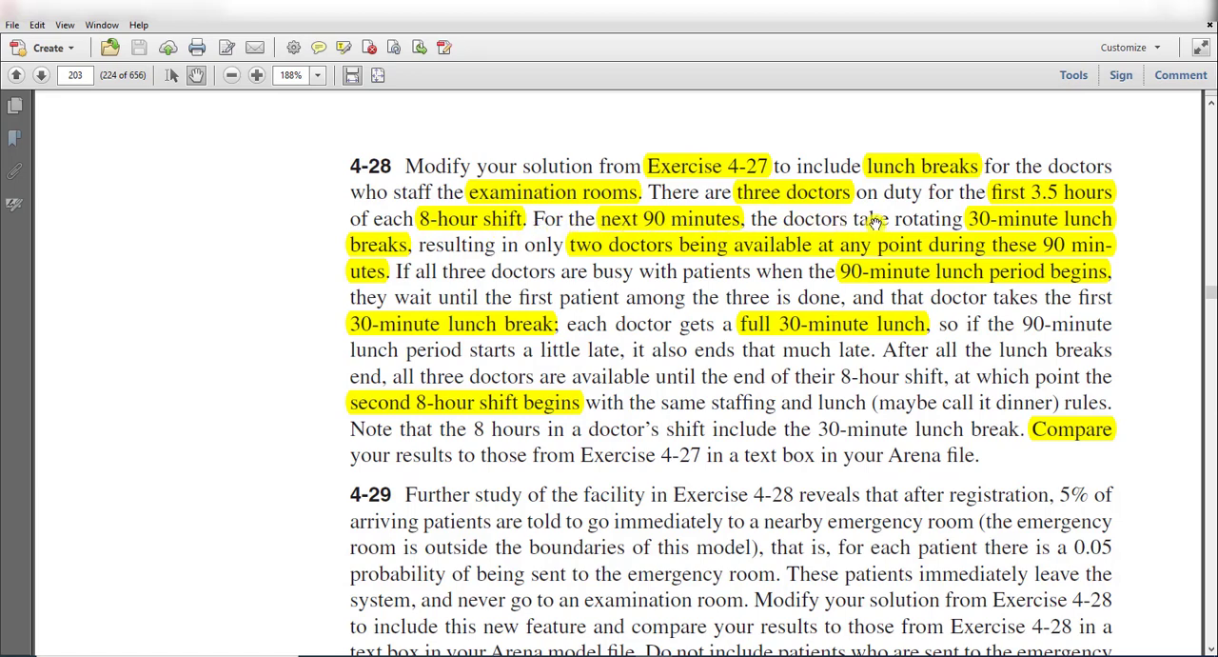
{"action": "mouse_move", "coordinate": [1043, 227]}
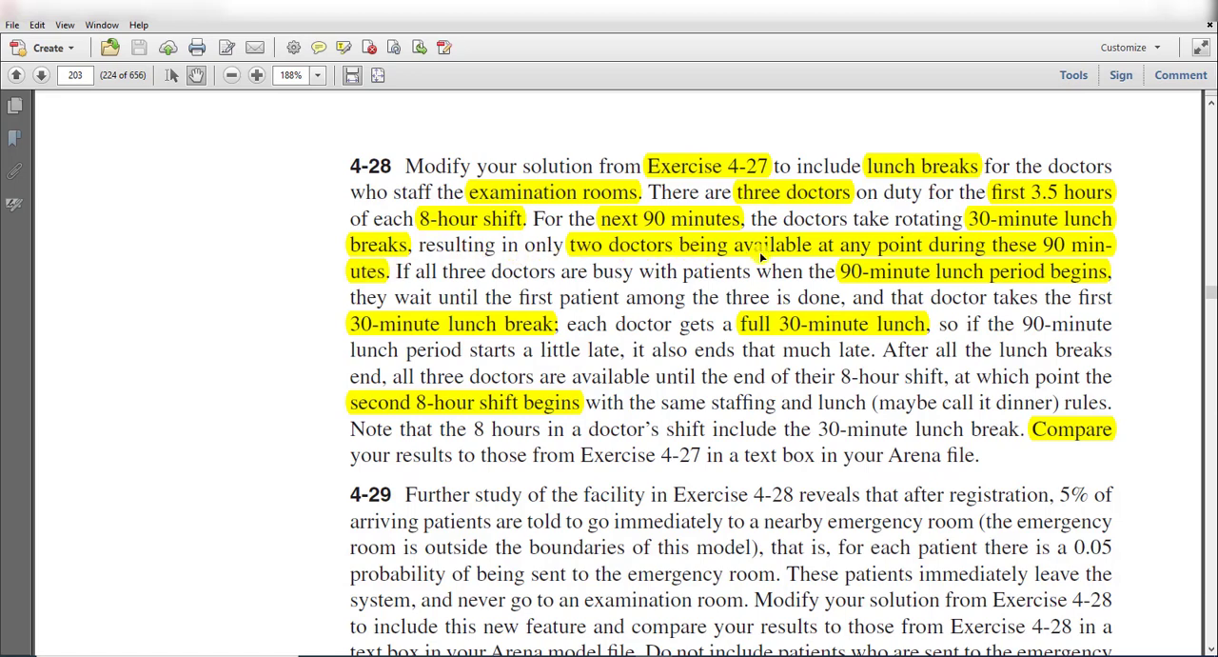
{"action": "mouse_move", "coordinate": [917, 259]}
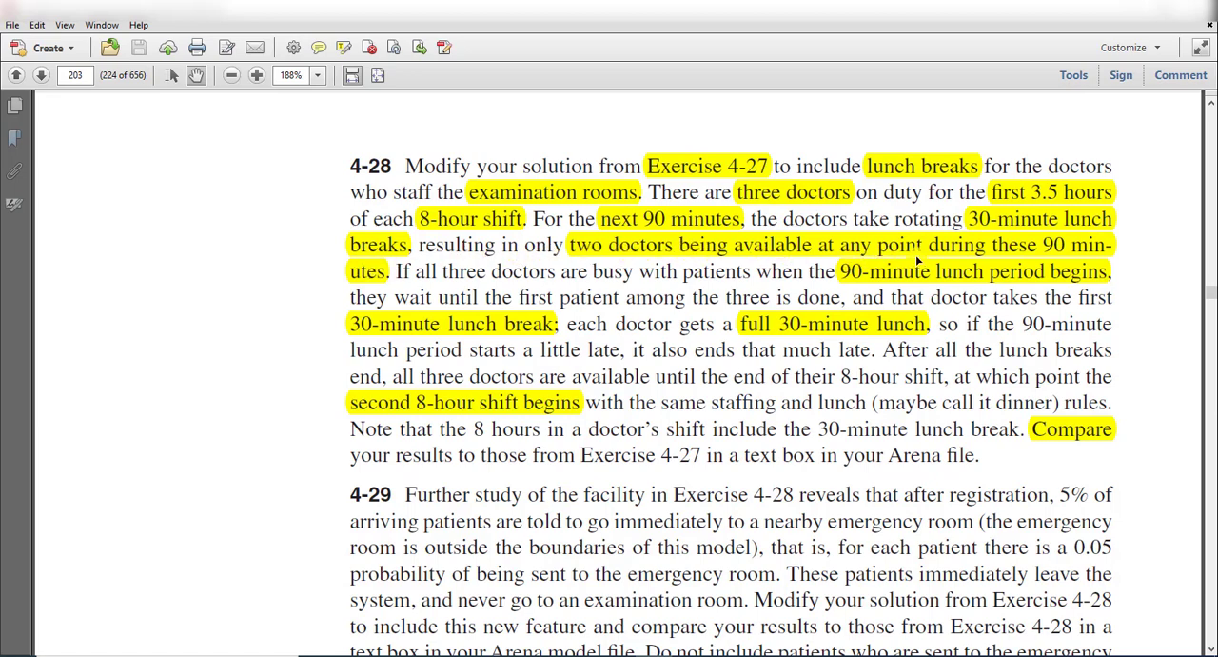
{"action": "mouse_move", "coordinate": [1064, 249]}
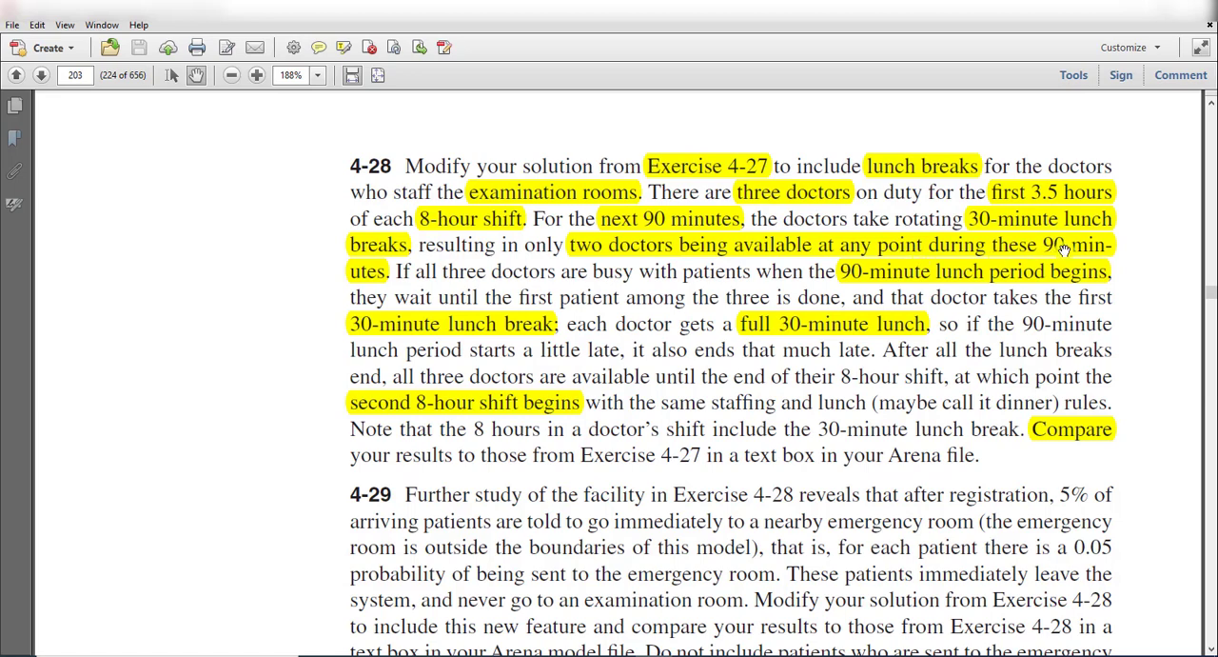
{"action": "mouse_move", "coordinate": [618, 285]}
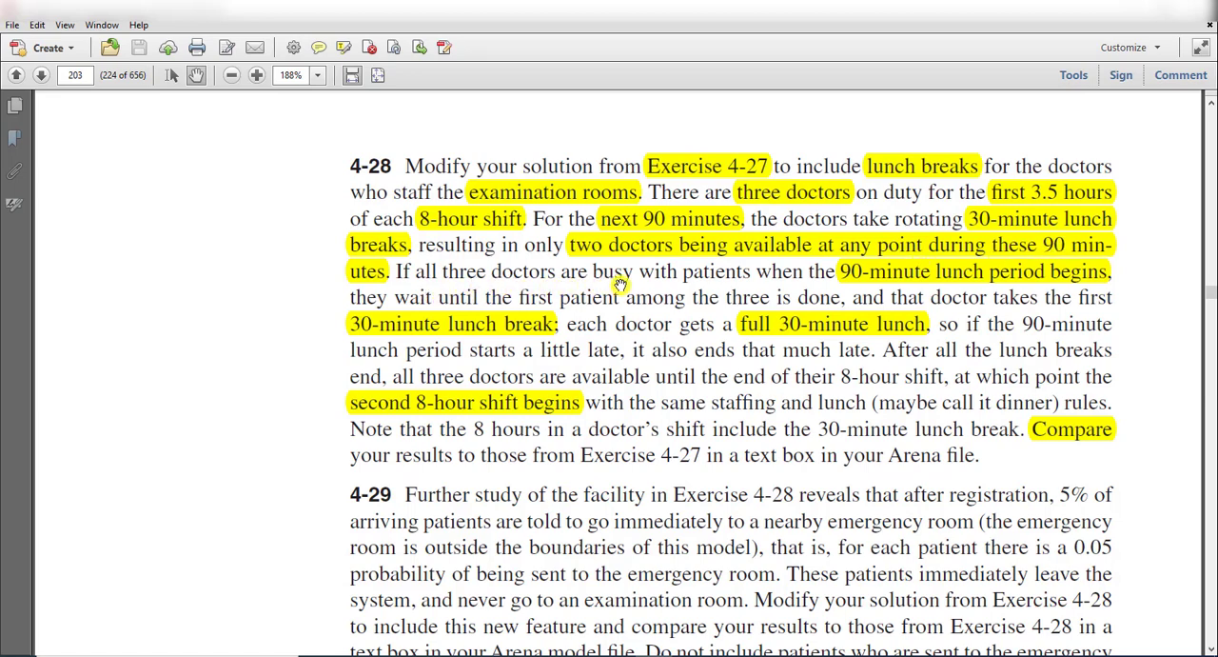
{"action": "mouse_move", "coordinate": [808, 289]}
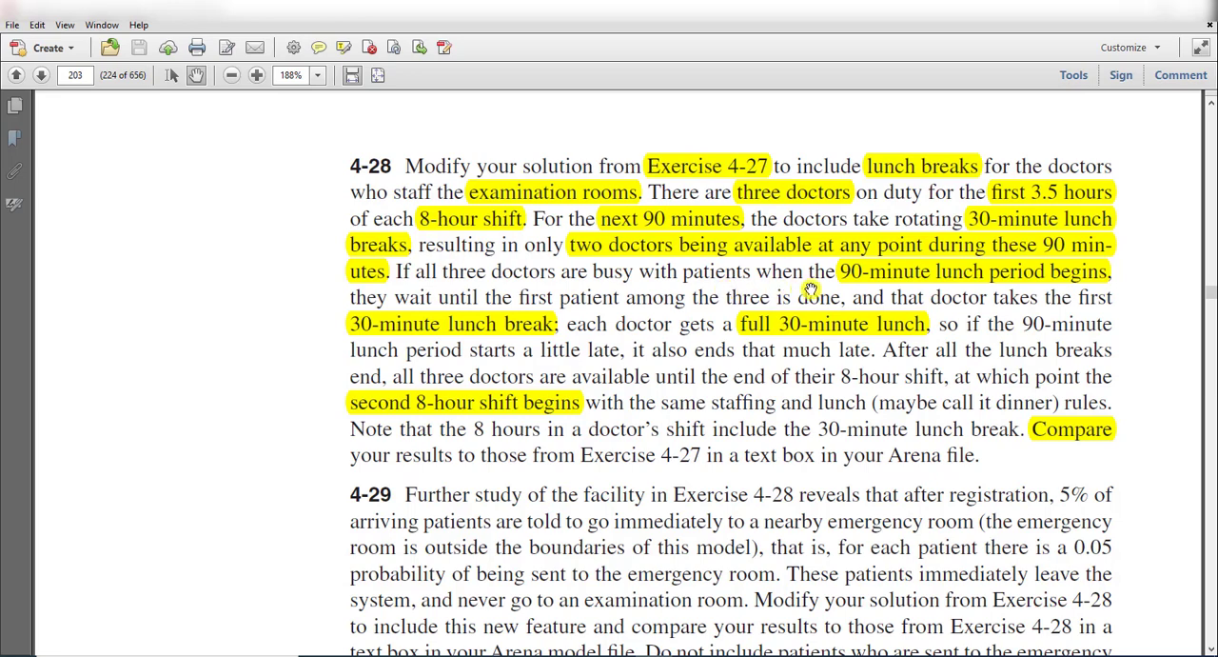
{"action": "mouse_move", "coordinate": [1026, 293]}
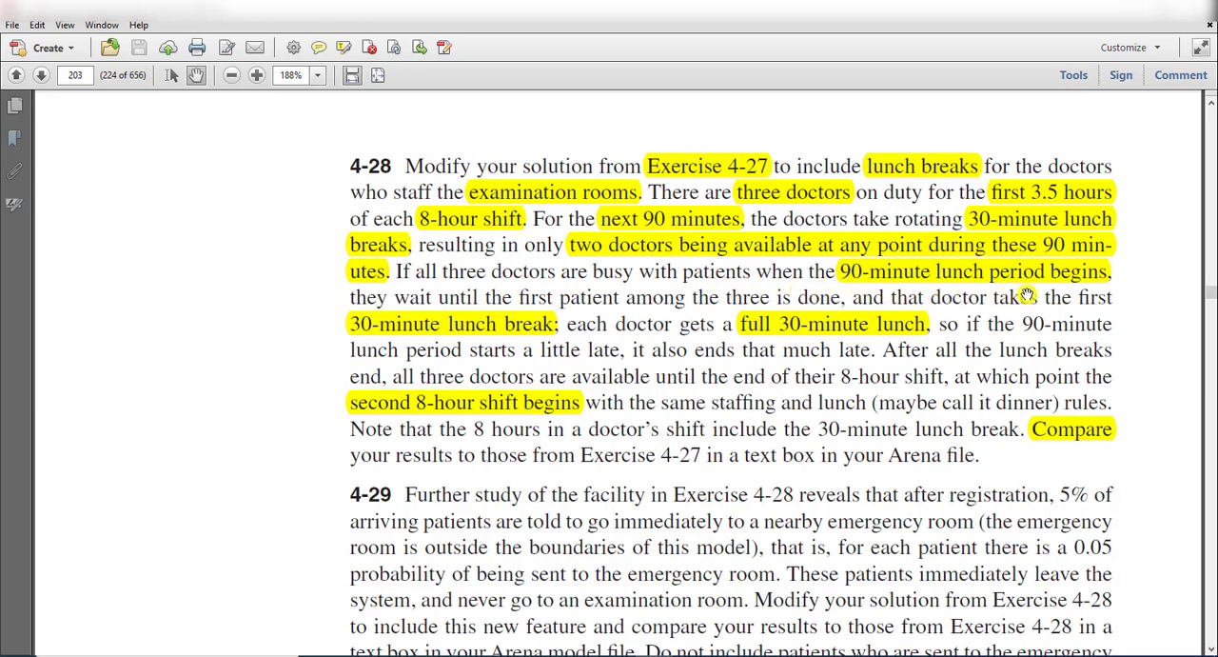
{"action": "mouse_move", "coordinate": [438, 303]}
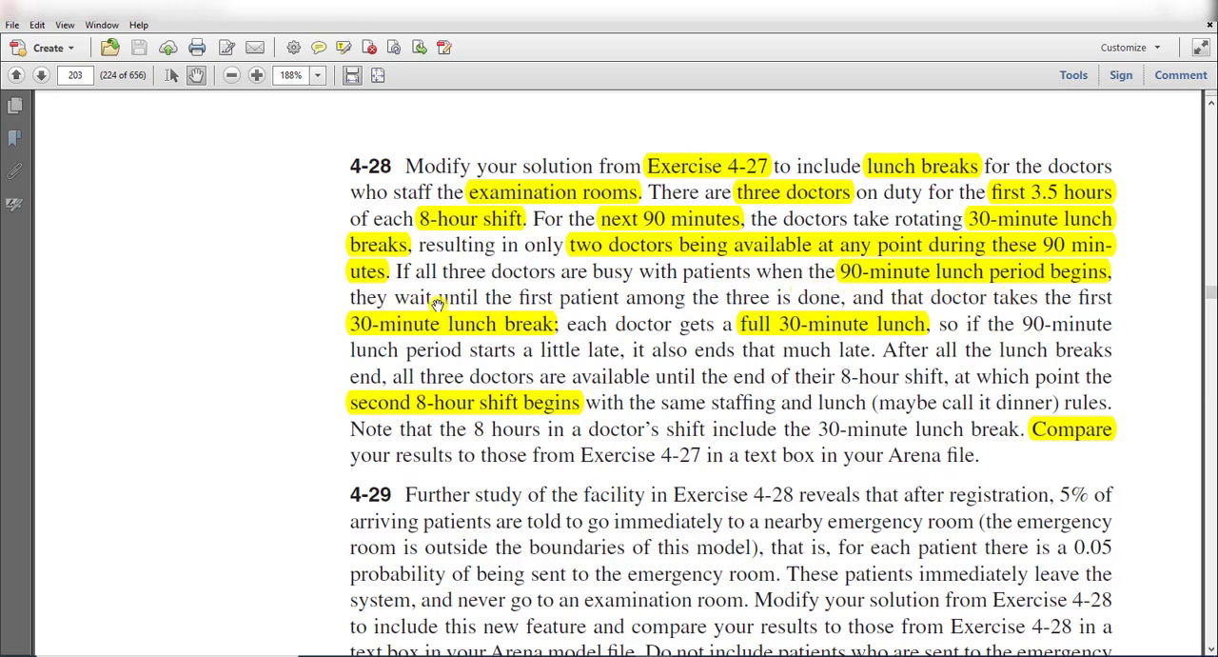
{"action": "mouse_move", "coordinate": [682, 316]}
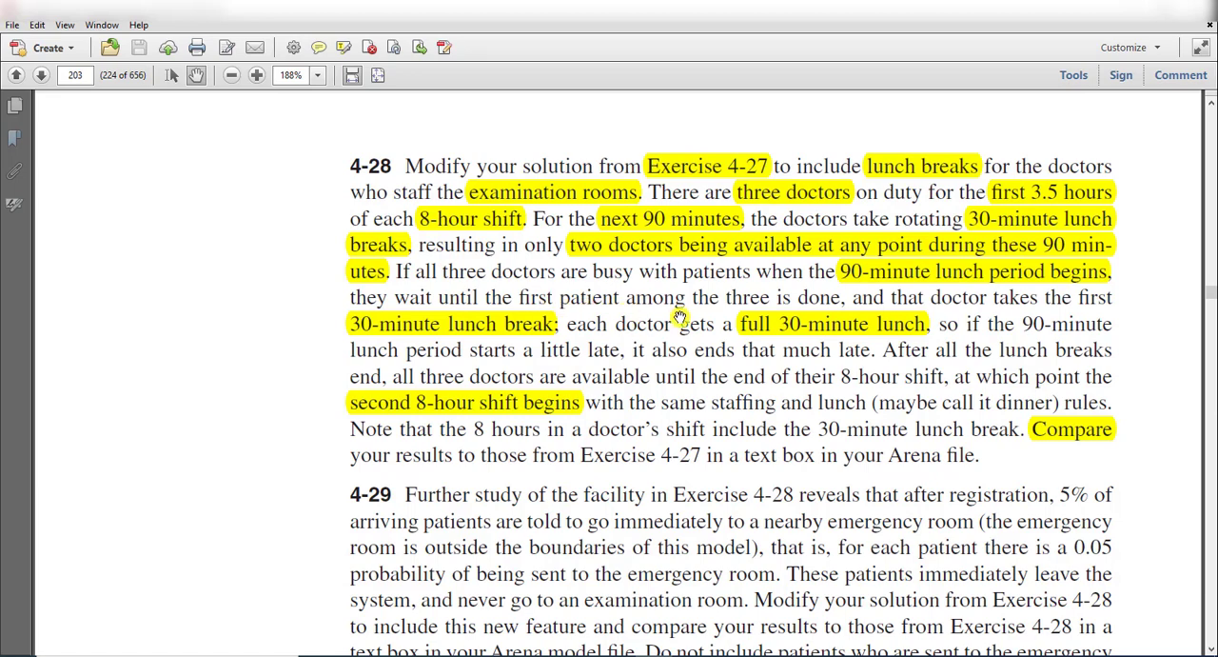
{"action": "mouse_move", "coordinate": [808, 305]}
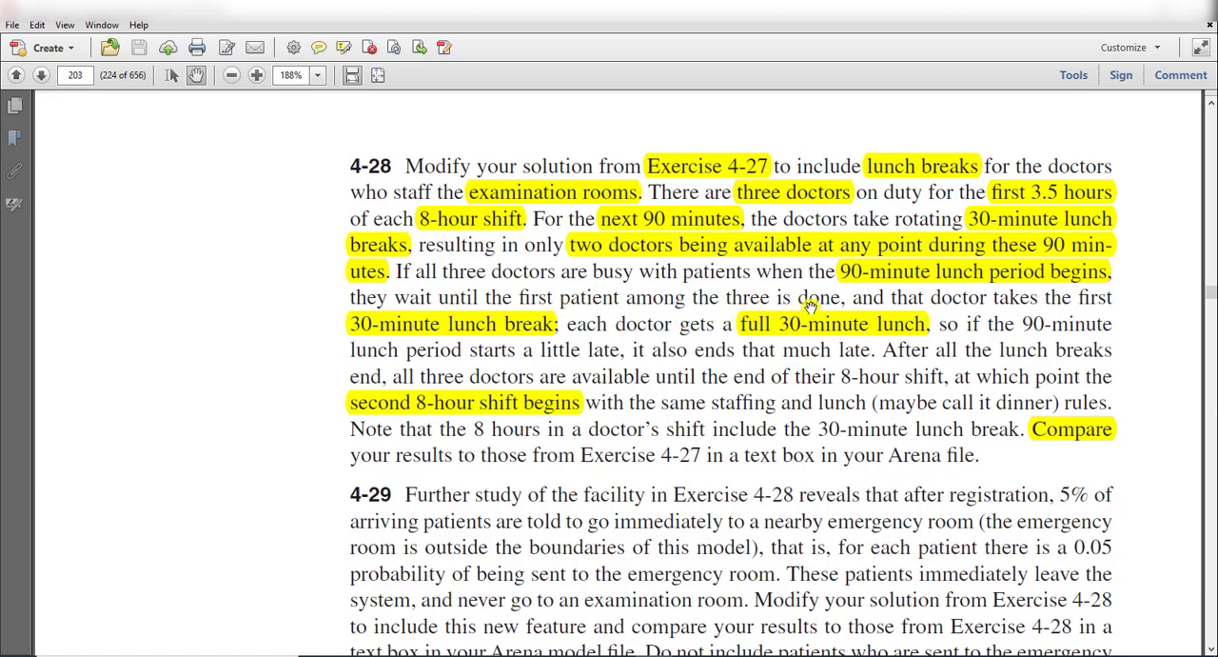
{"action": "mouse_move", "coordinate": [1032, 314]}
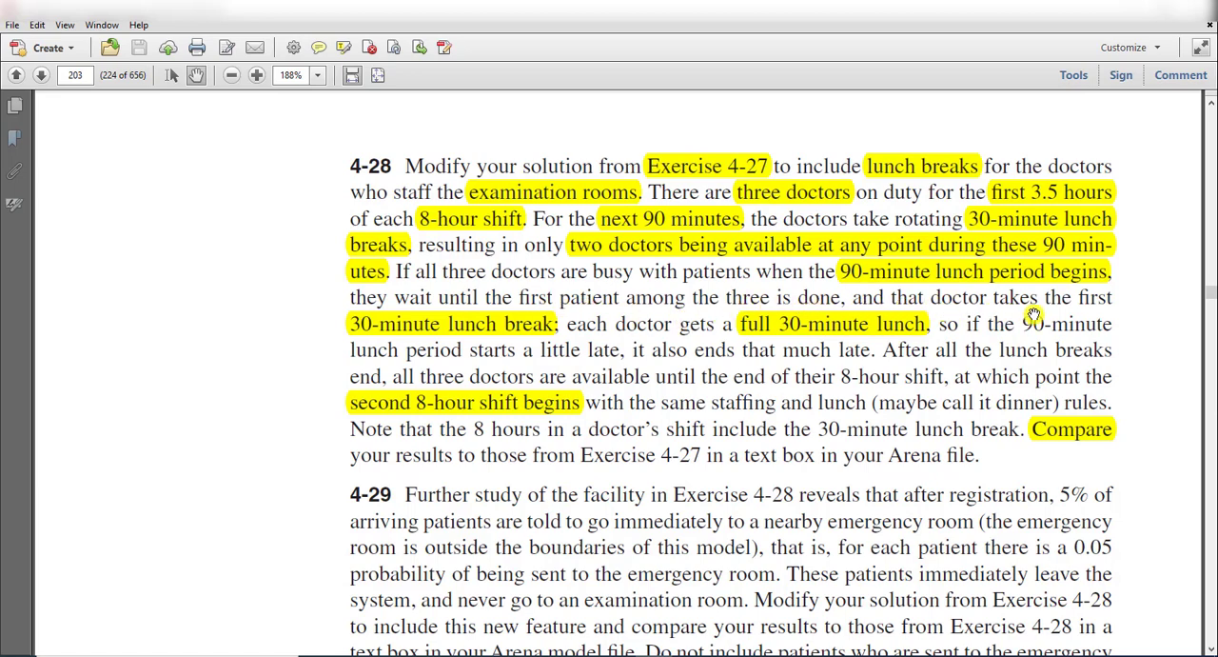
{"action": "mouse_move", "coordinate": [533, 344]}
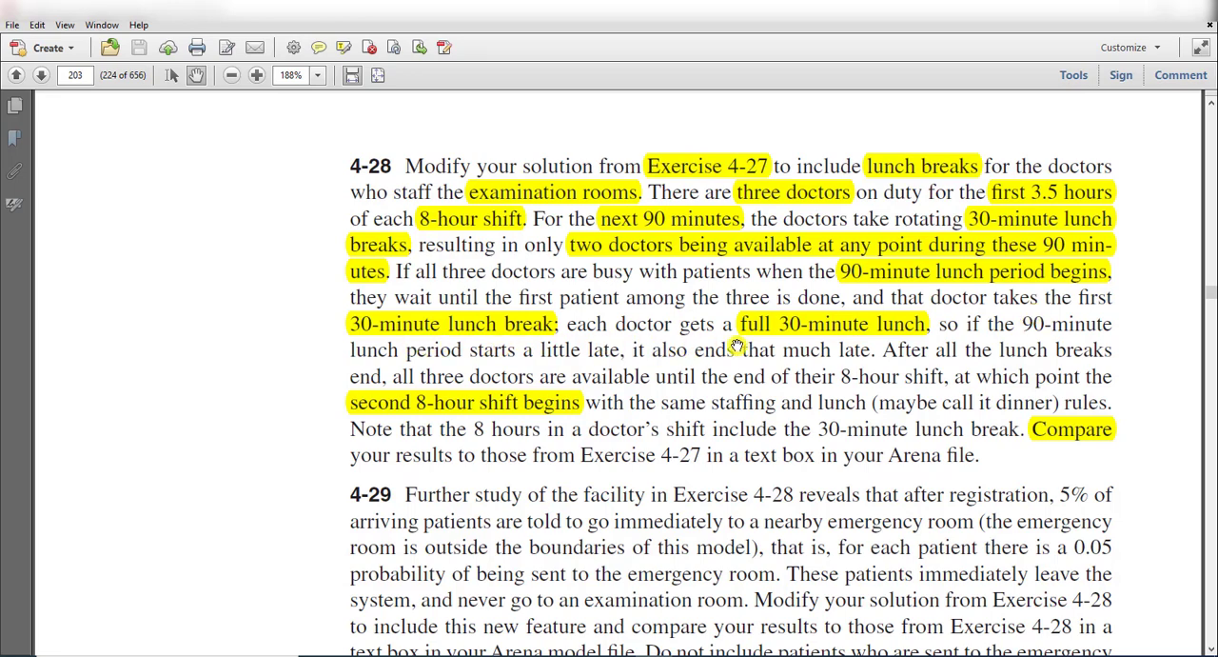
{"action": "mouse_move", "coordinate": [904, 342]}
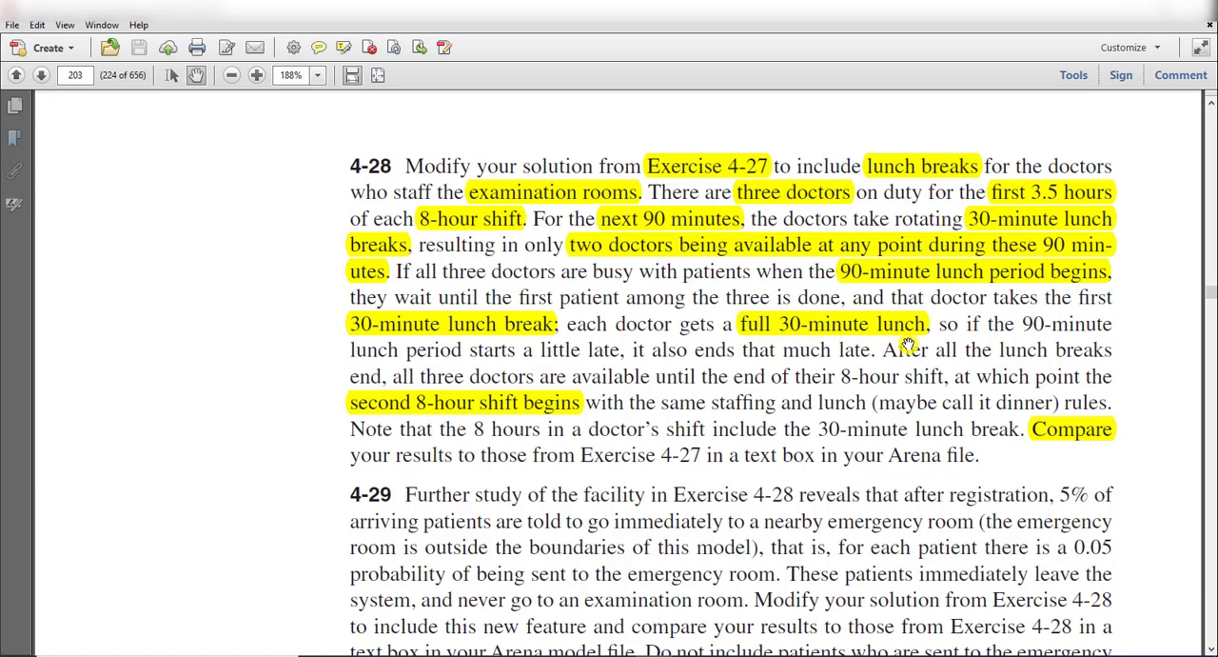
{"action": "mouse_move", "coordinate": [426, 358]}
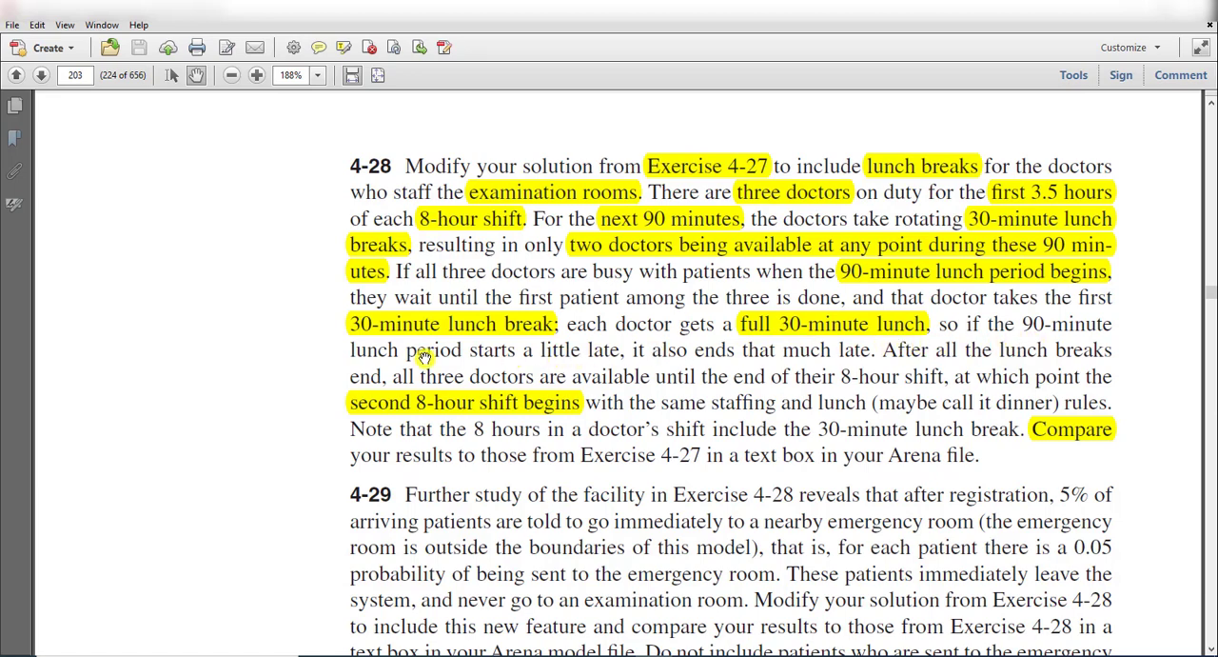
{"action": "mouse_move", "coordinate": [579, 363]}
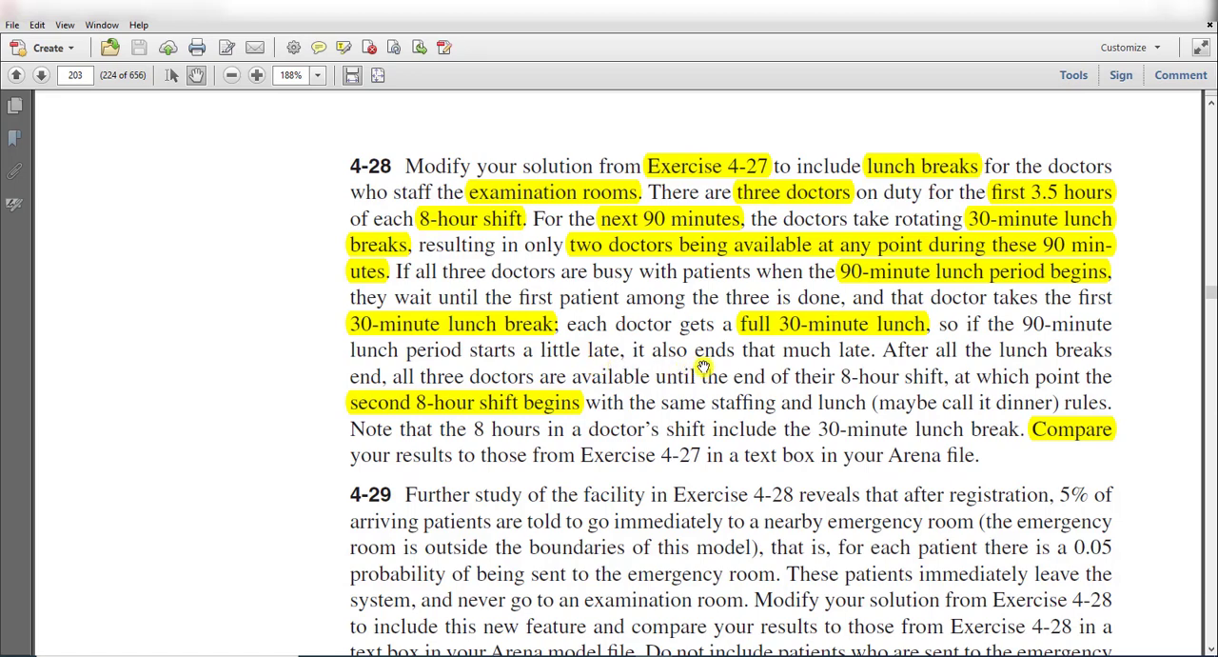
{"action": "mouse_move", "coordinate": [847, 362]}
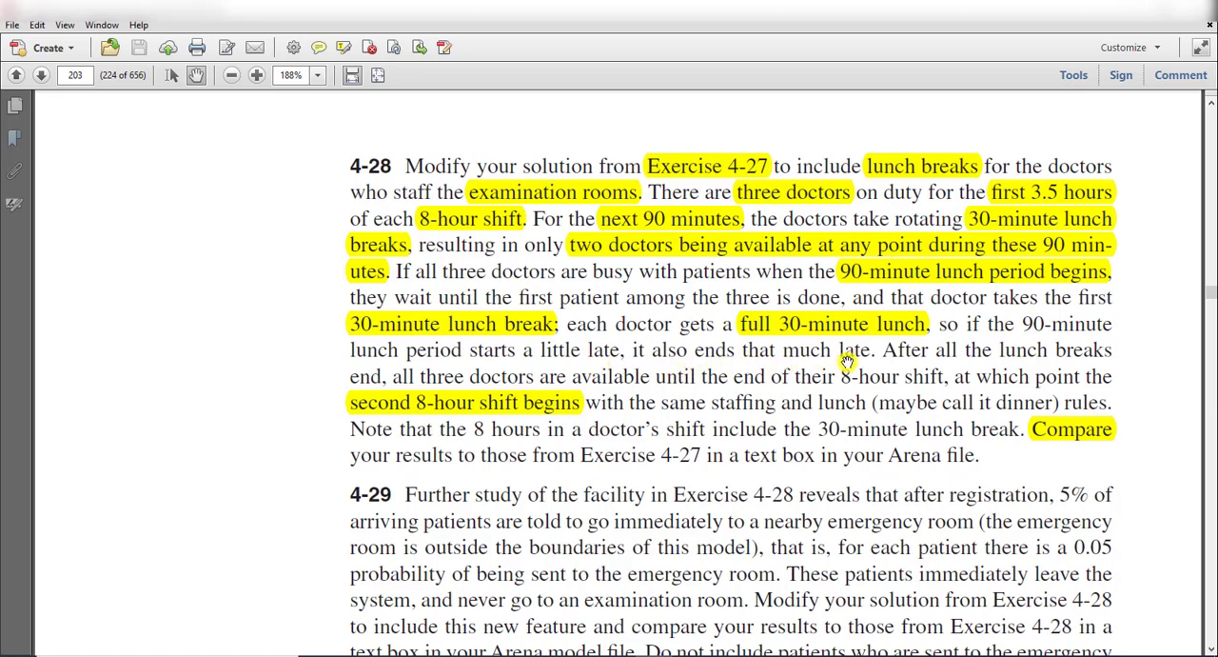
{"action": "mouse_move", "coordinate": [504, 400]}
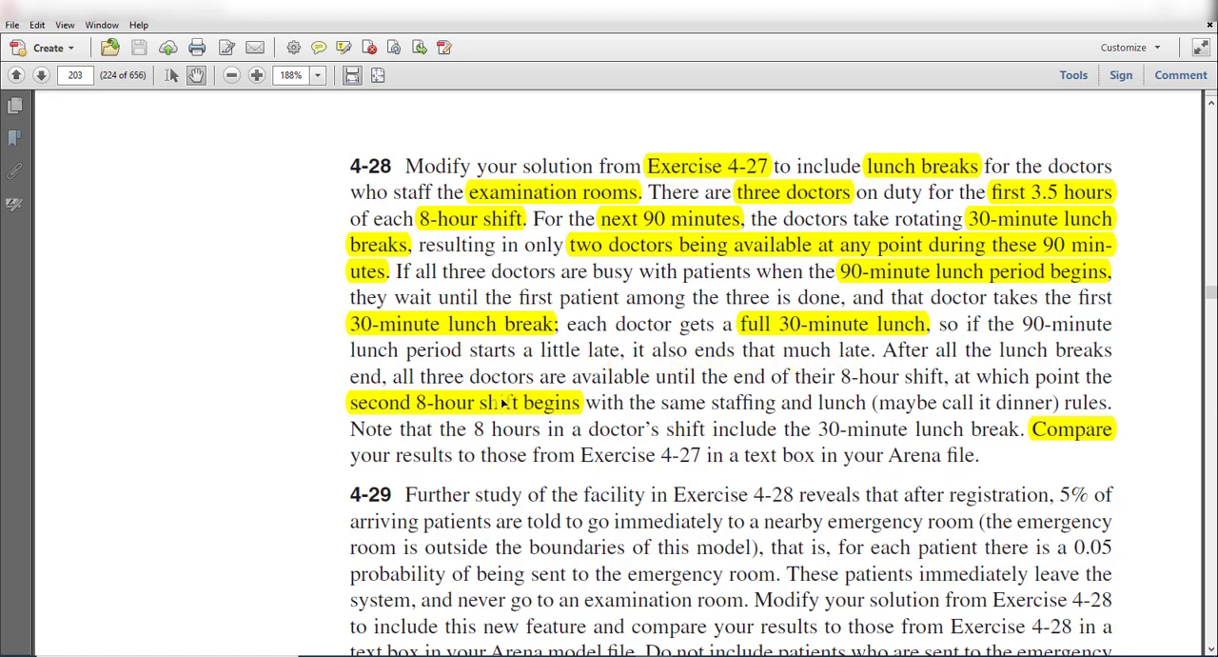
{"action": "mouse_move", "coordinate": [685, 392]}
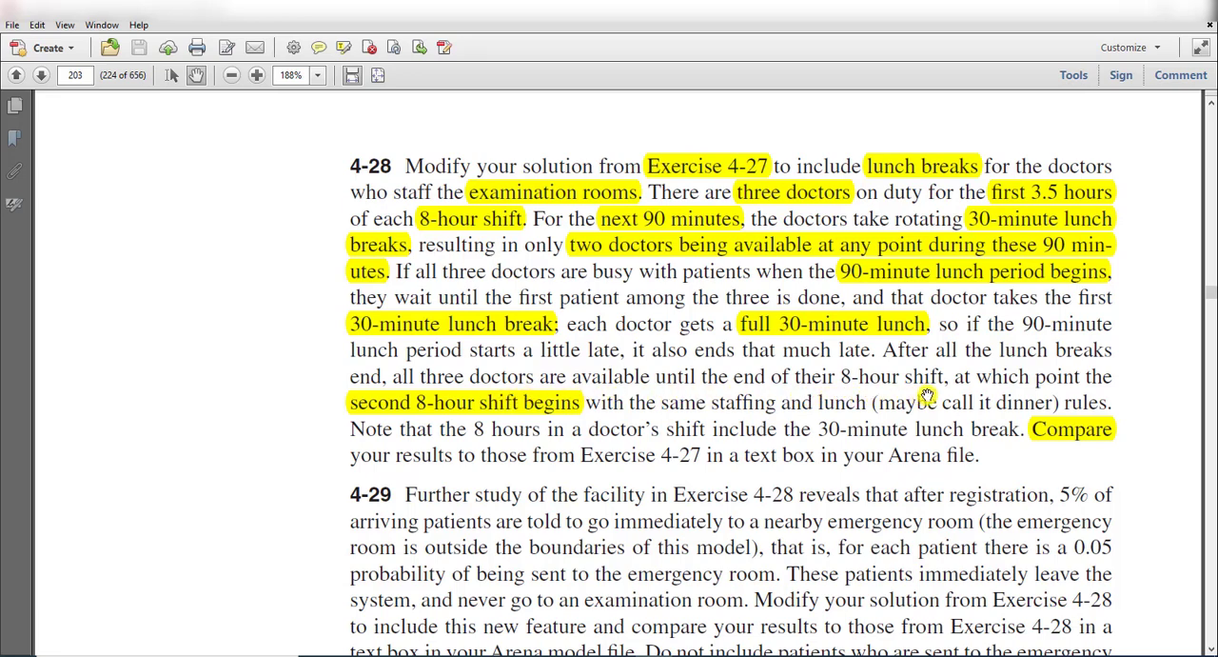
{"action": "mouse_move", "coordinate": [838, 400]}
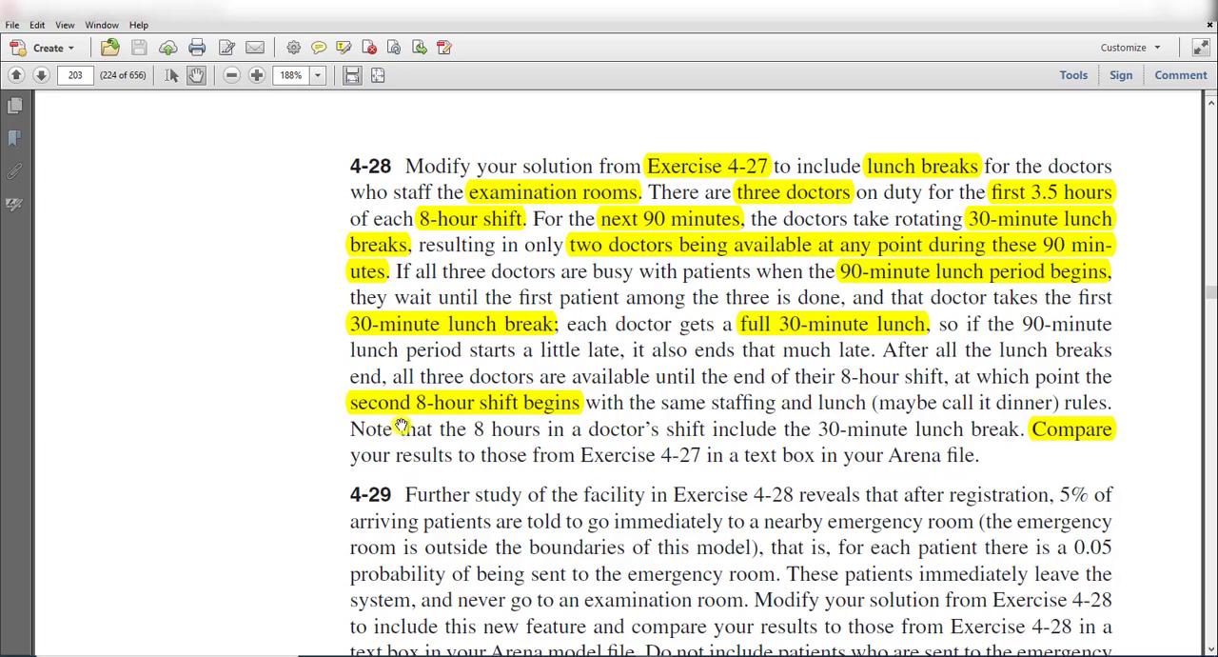
{"action": "mouse_move", "coordinate": [560, 419]}
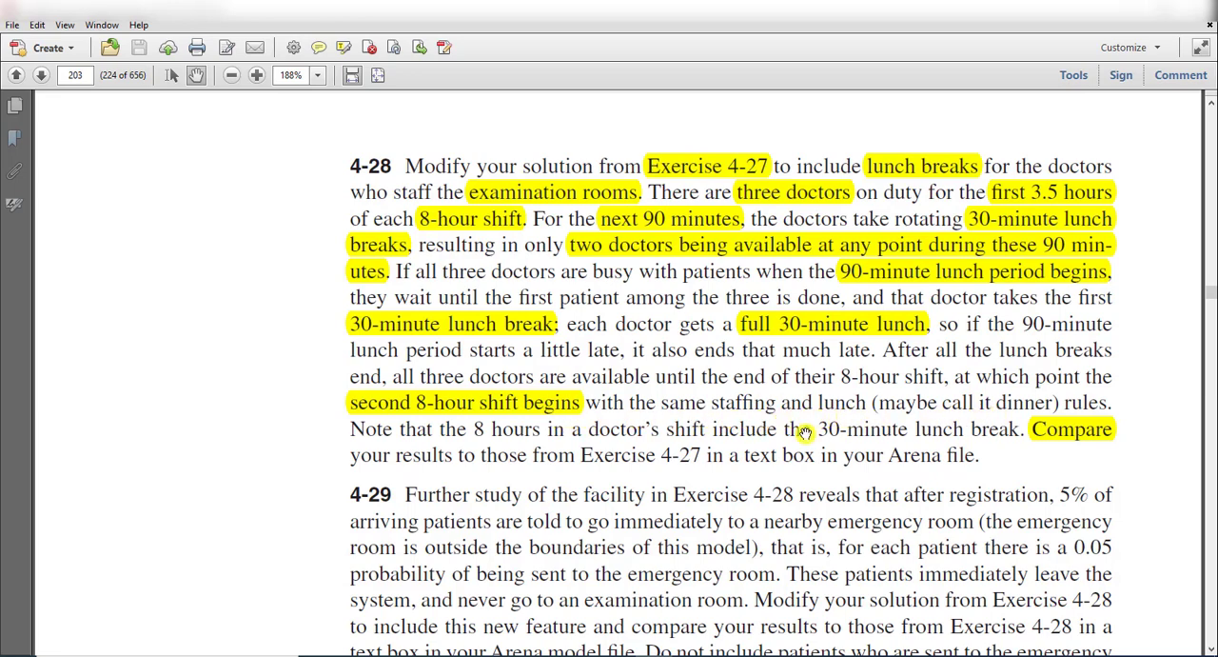
{"action": "mouse_move", "coordinate": [536, 438]}
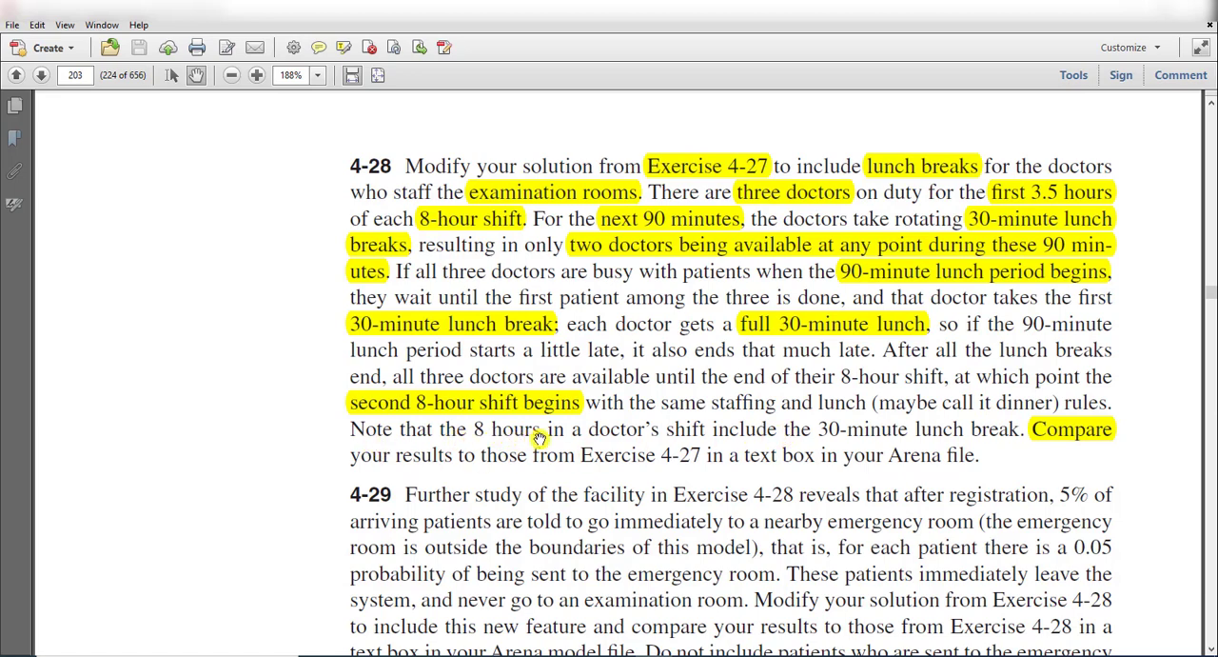
{"action": "mouse_move", "coordinate": [696, 438]}
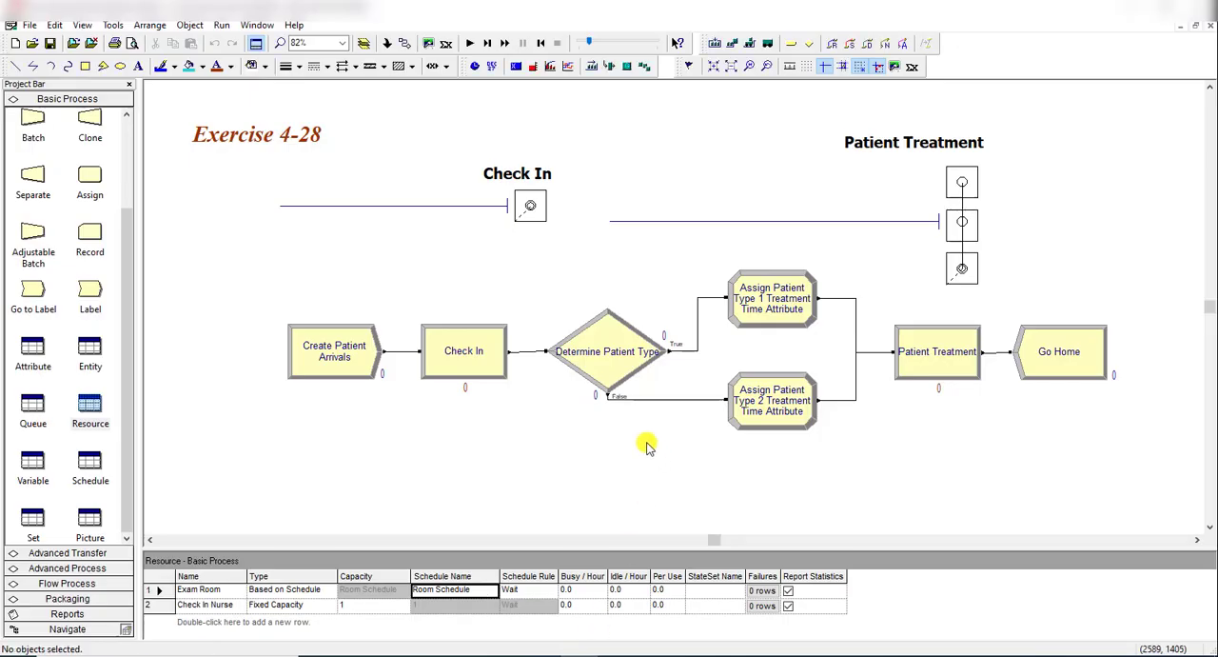
{"action": "mouse_move", "coordinate": [601, 445]}
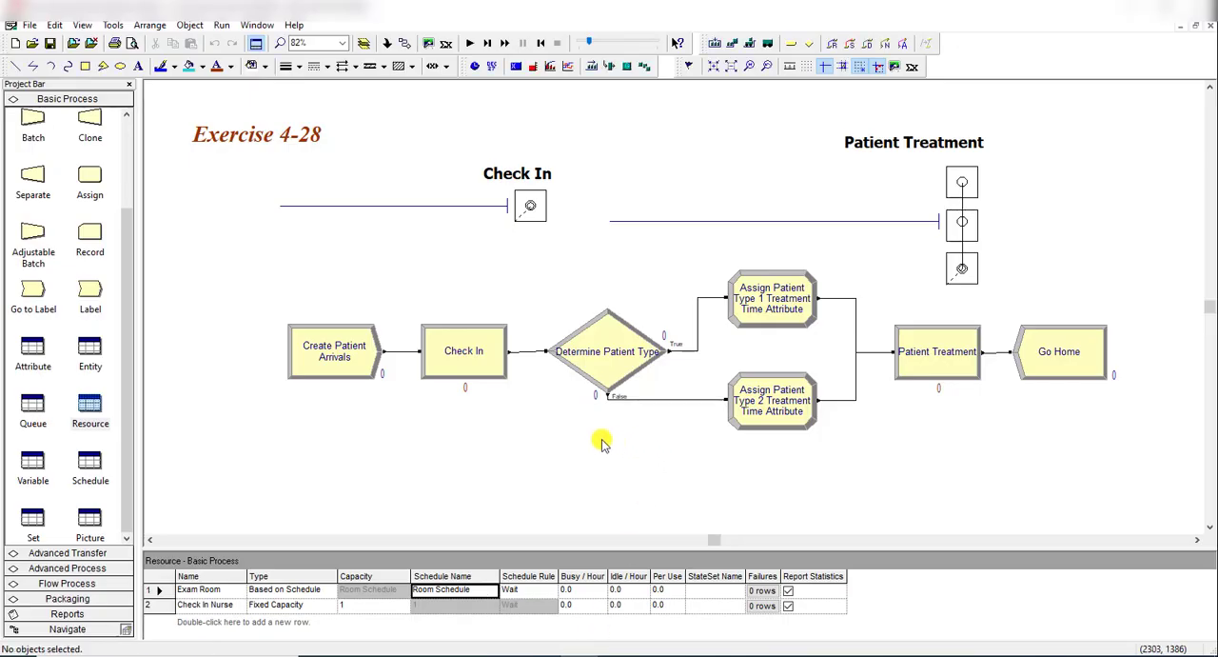
{"action": "mouse_move", "coordinate": [369, 369]}
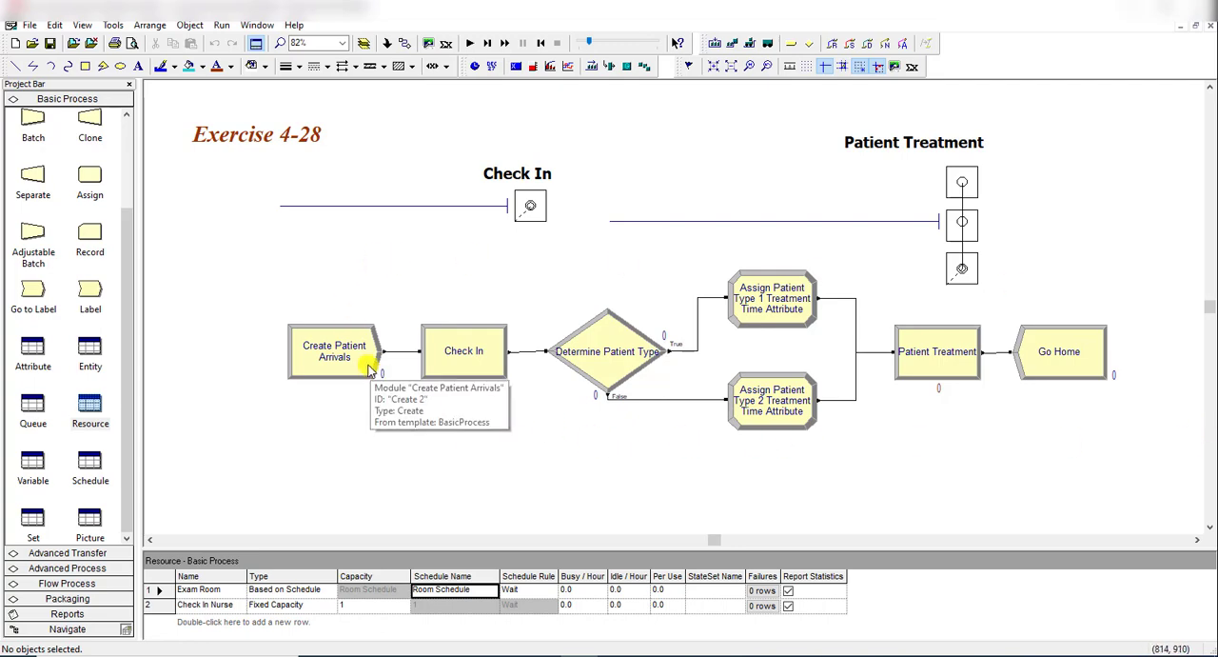
- Review the flowchart modules — arrivals, Check In, patient type decision, treatment and Go Home — without changes
{"action": "double_click", "coordinate": [335, 350]}
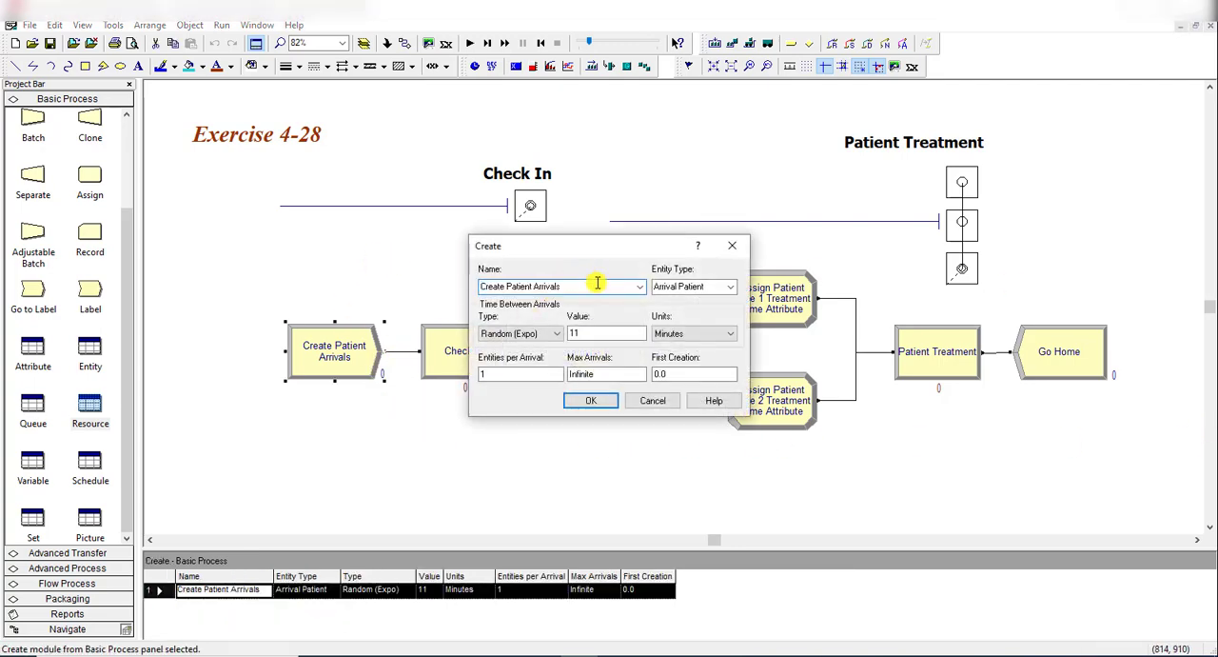
{"action": "left_click", "coordinate": [590, 400]}
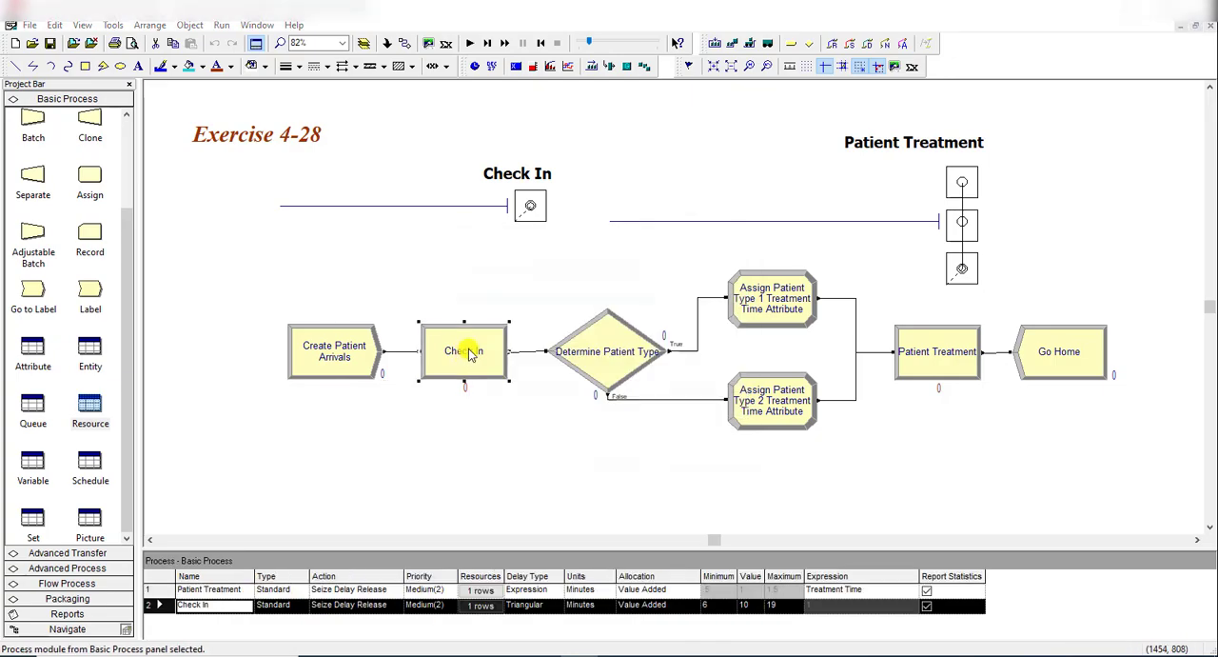
{"action": "double_click", "coordinate": [464, 350]}
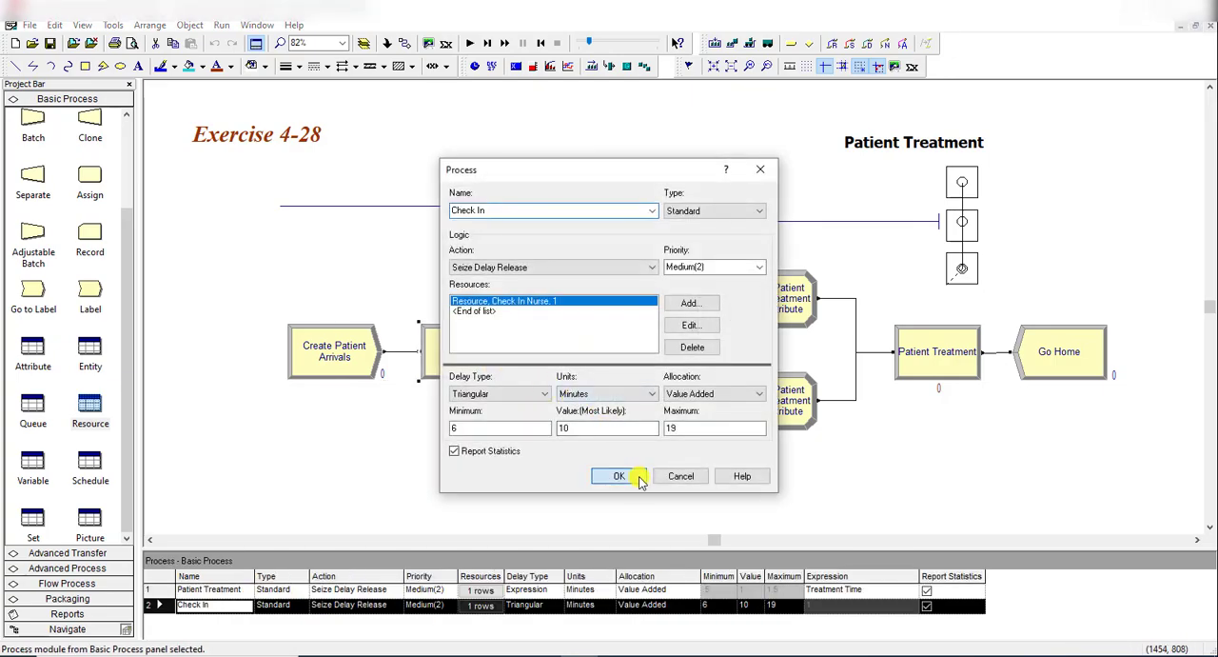
{"action": "left_click", "coordinate": [617, 476]}
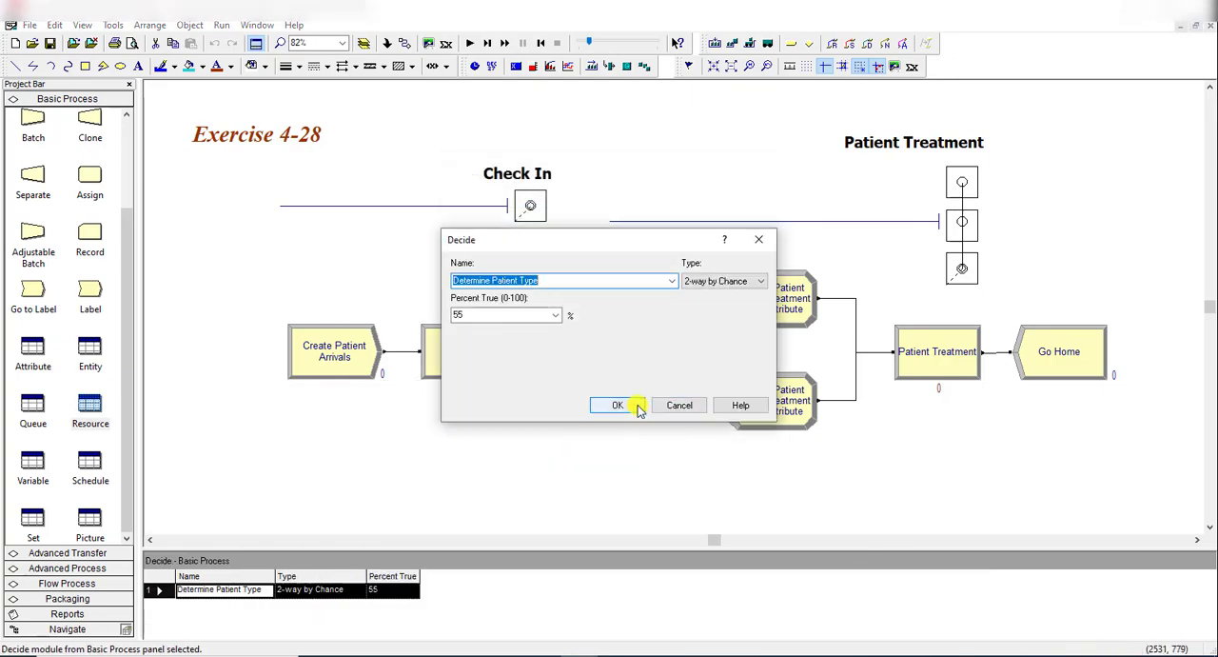
{"action": "left_click", "coordinate": [616, 403]}
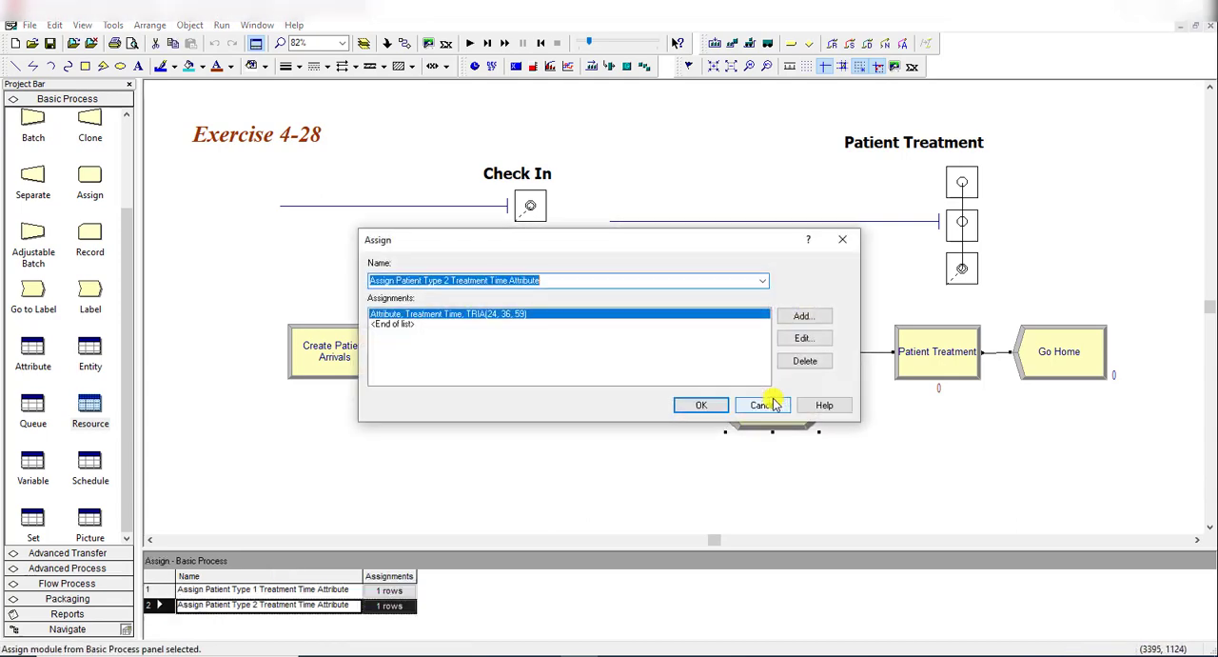
{"action": "mouse_move", "coordinate": [701, 403]}
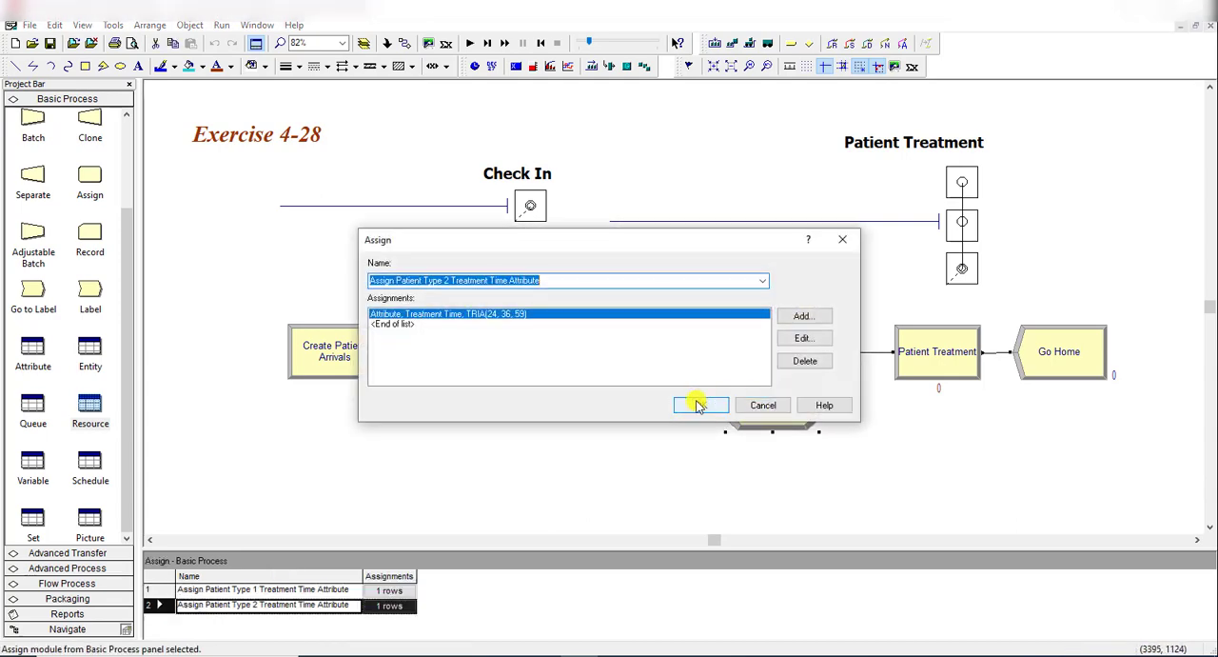
{"action": "left_click", "coordinate": [701, 403]}
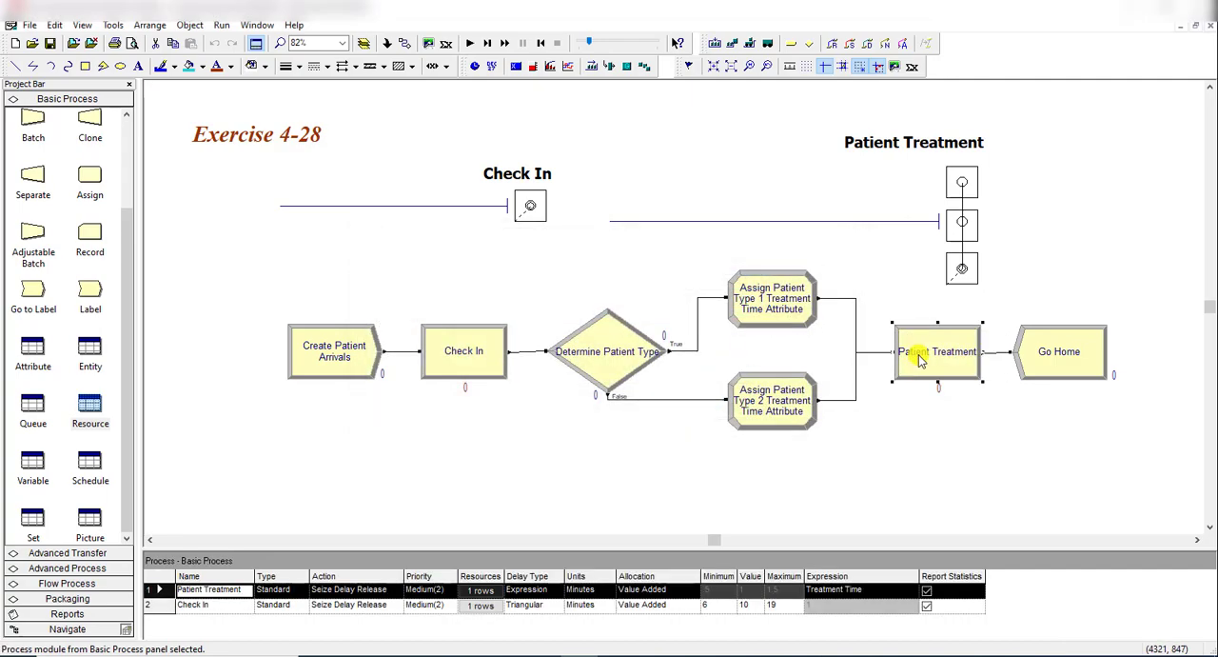
{"action": "double_click", "coordinate": [936, 351]}
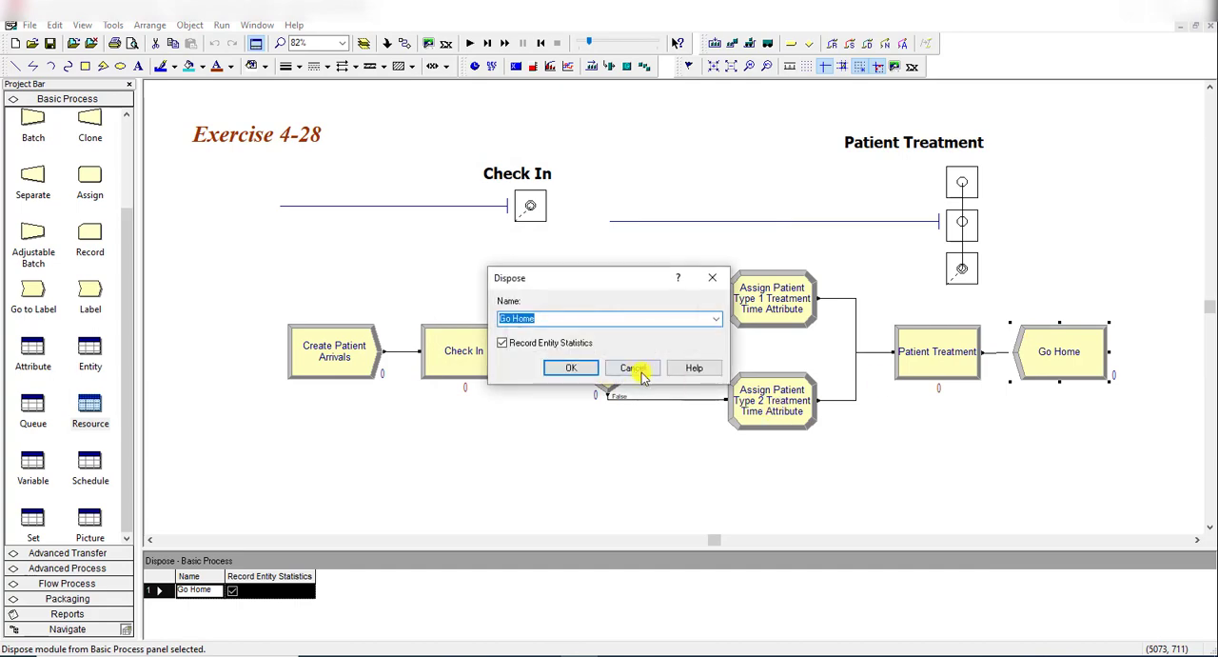
{"action": "left_click", "coordinate": [632, 369]}
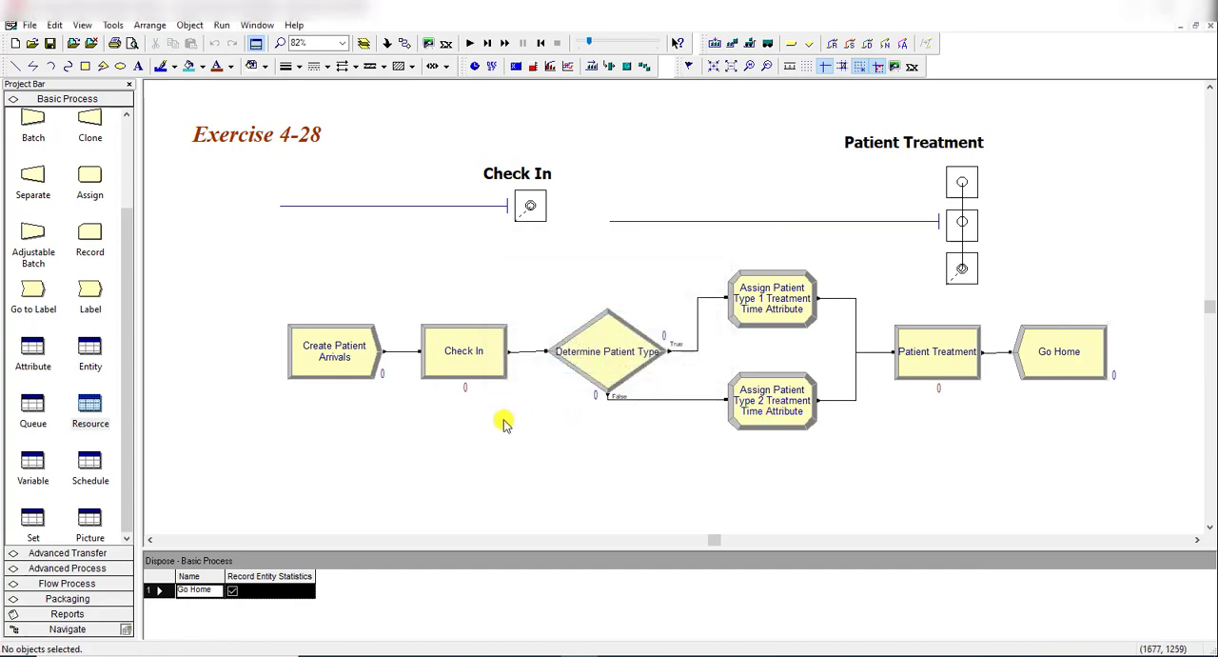
{"action": "mouse_move", "coordinate": [89, 404]}
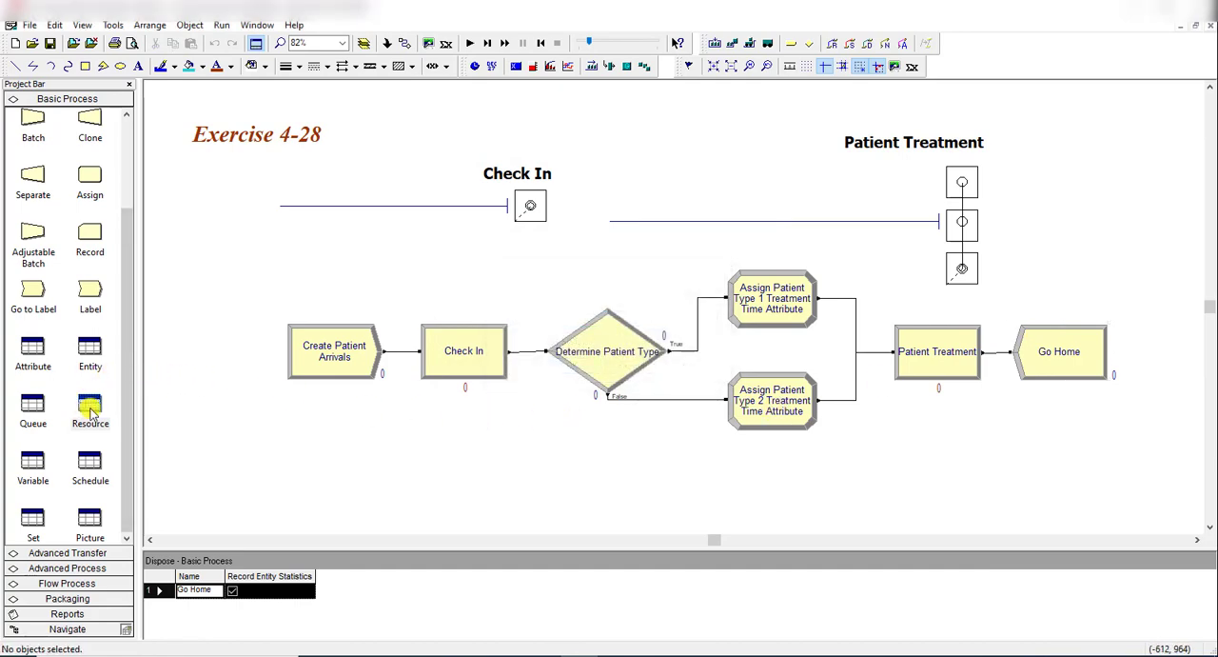
- Show the resource table and inspect the Exam Room's Wait schedule rule on Room Schedule
{"action": "left_click", "coordinate": [90, 409]}
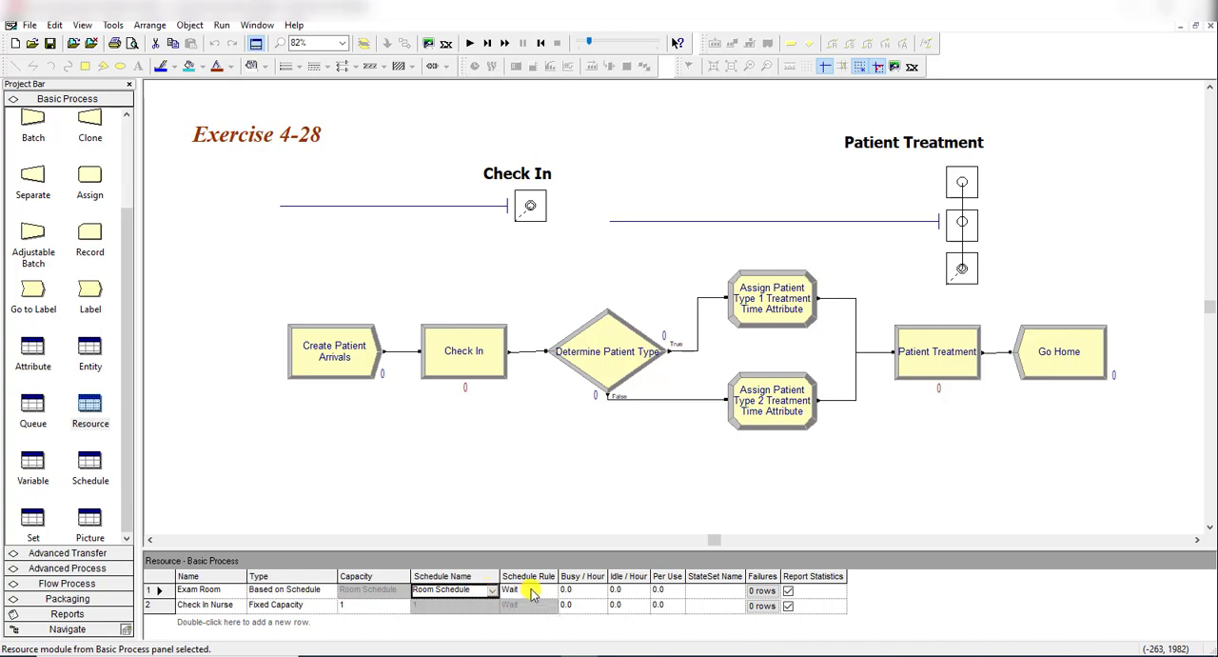
{"action": "left_click", "coordinate": [548, 590]}
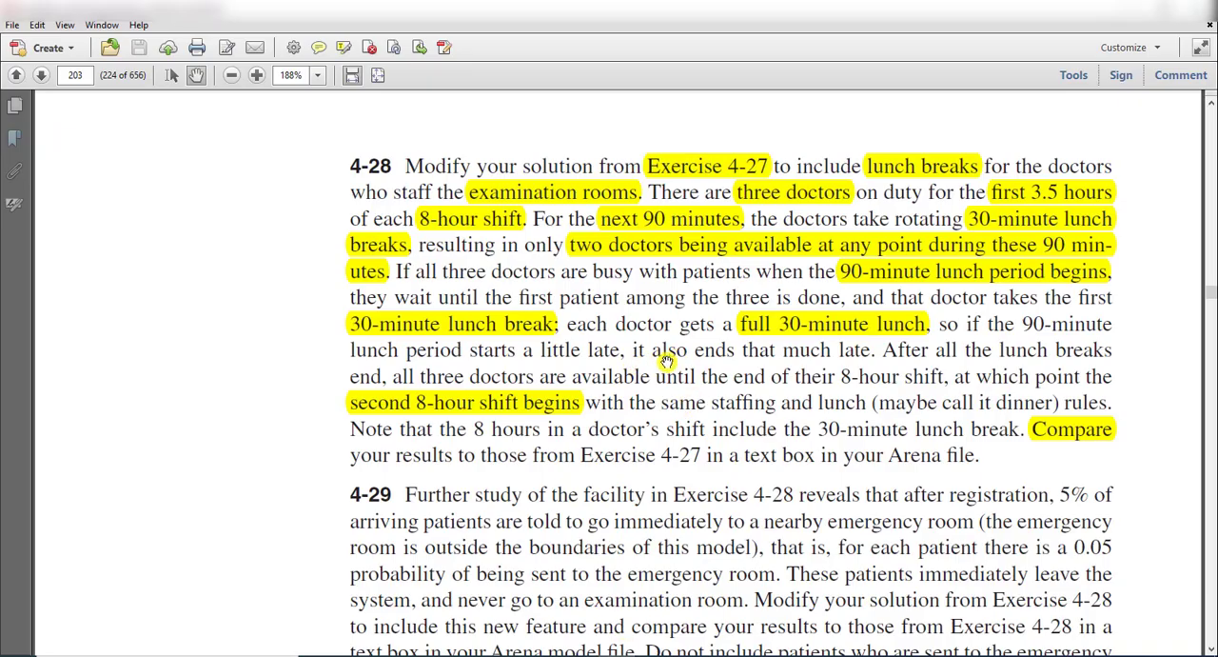
{"action": "mouse_move", "coordinate": [693, 333]}
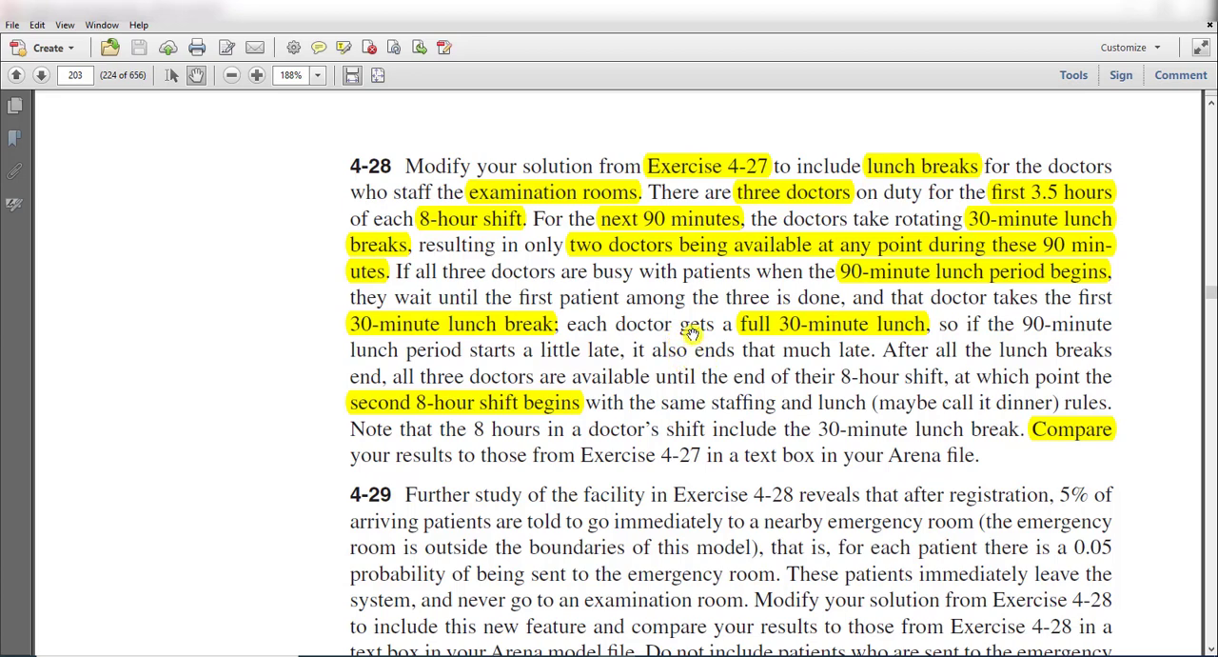
{"action": "mouse_move", "coordinate": [942, 346]}
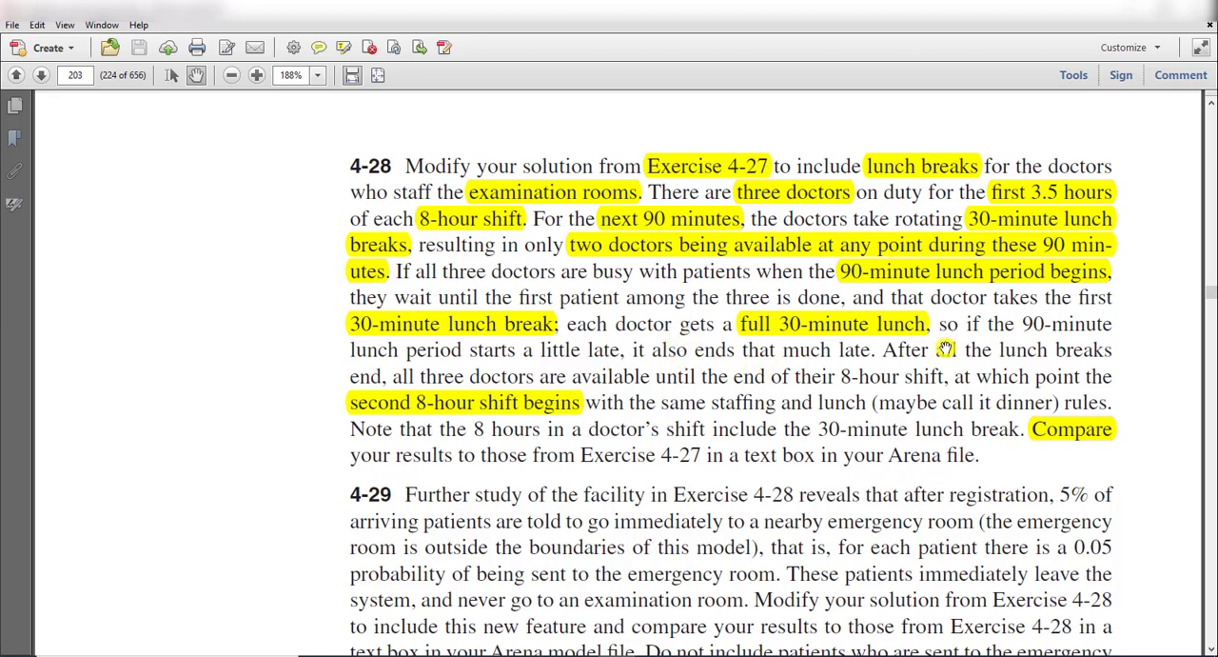
{"action": "mouse_move", "coordinate": [550, 339]}
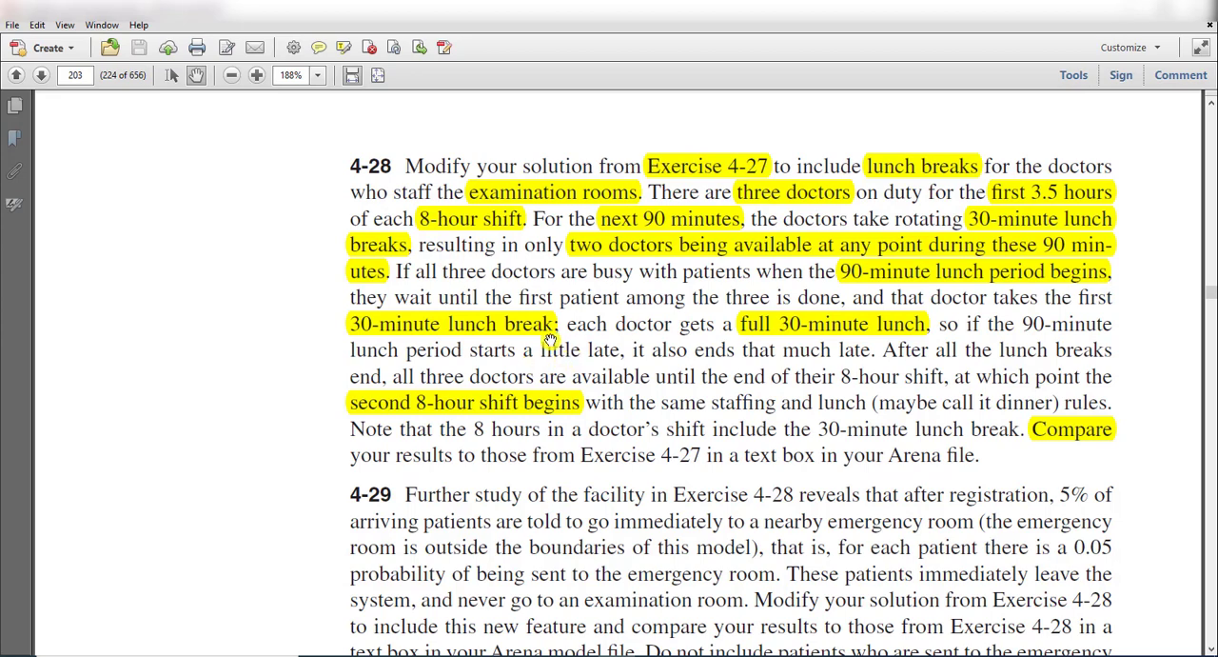
{"action": "mouse_move", "coordinate": [522, 340]}
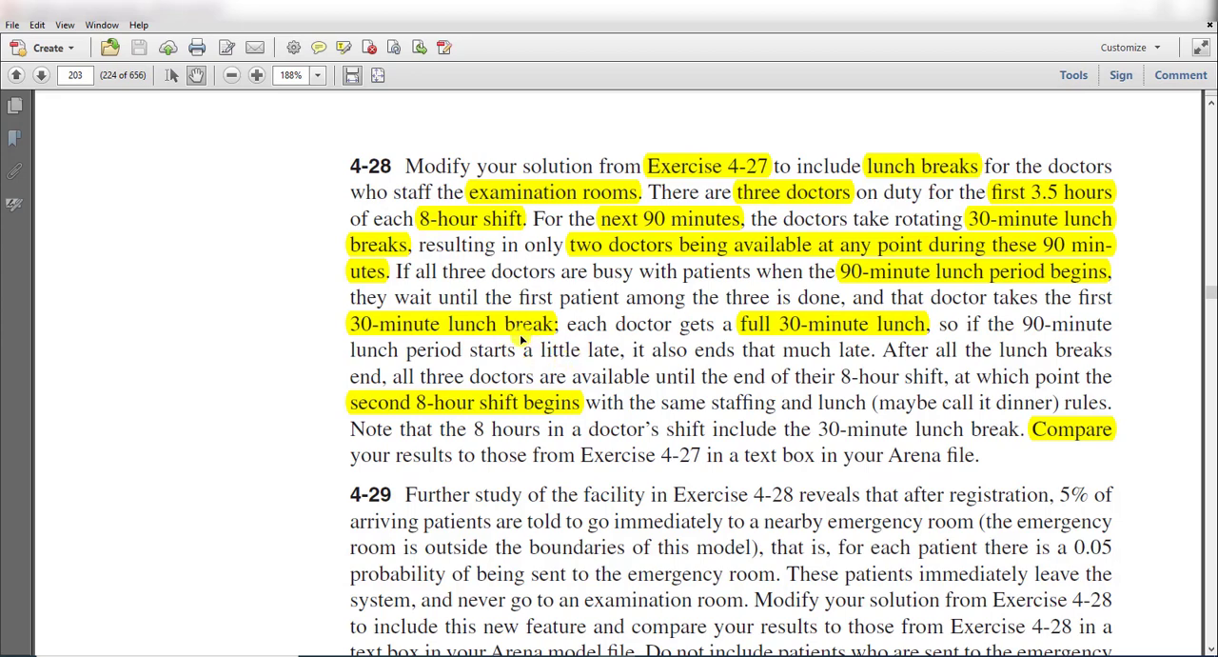
{"action": "mouse_move", "coordinate": [548, 305]}
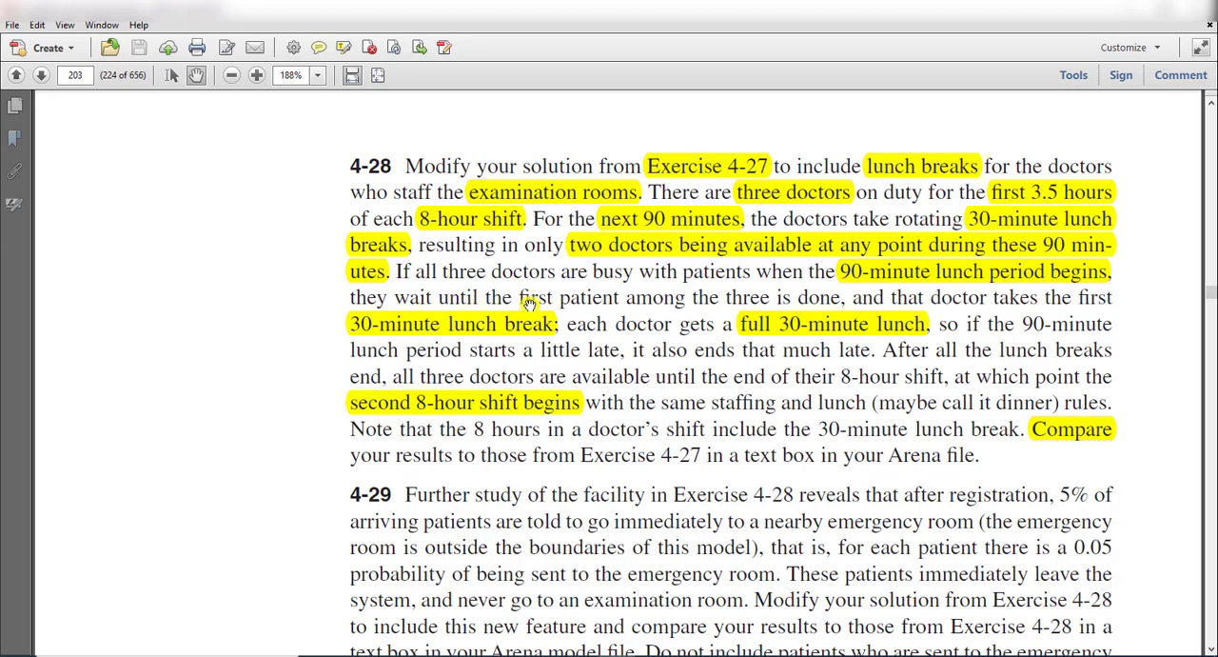
{"action": "mouse_move", "coordinate": [396, 322]}
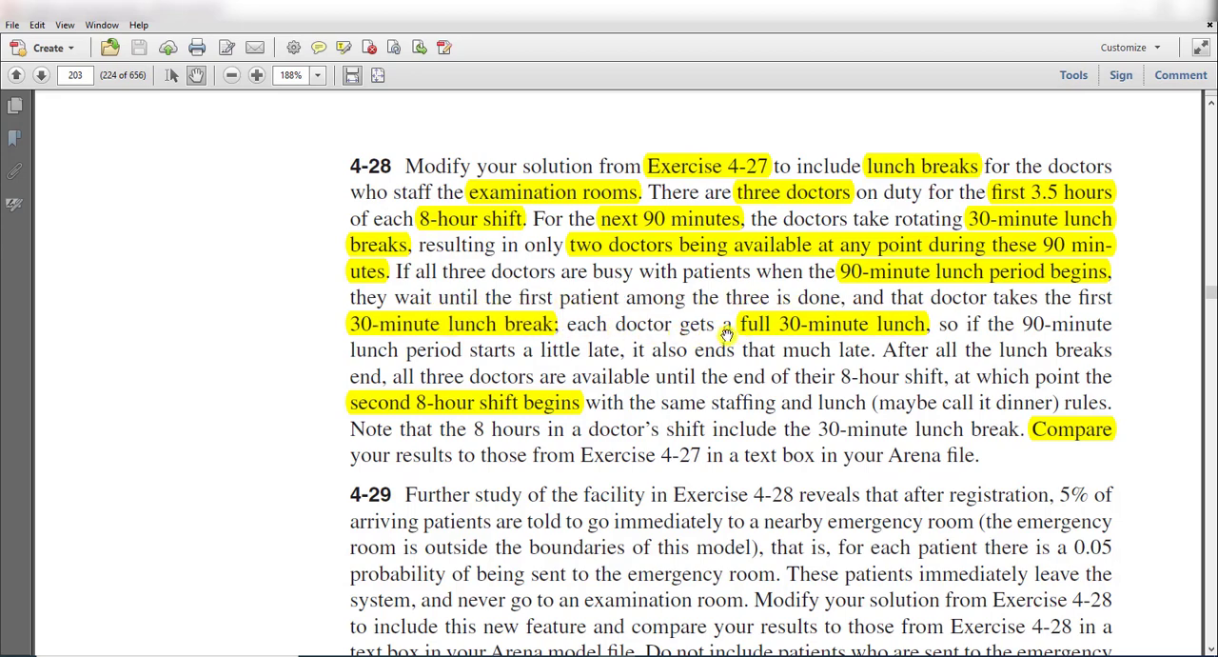
{"action": "mouse_move", "coordinate": [849, 389]}
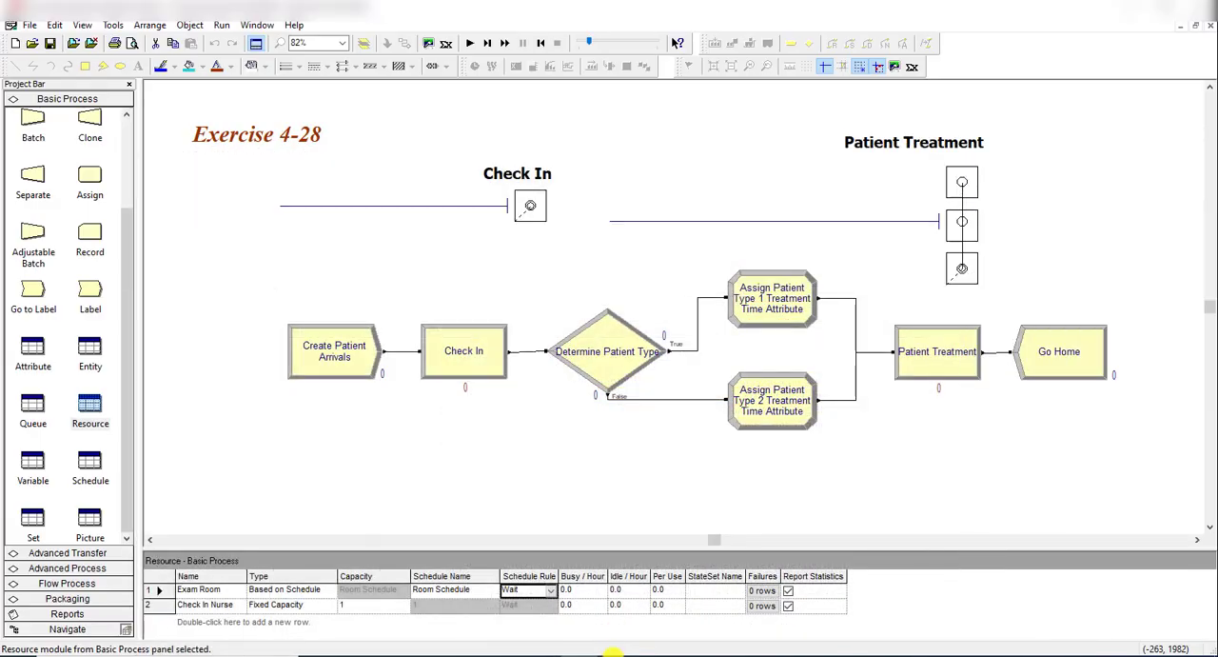
- Switch back to the textbook to study the Preempt, Wait and Ignore figure on page 141
{"action": "key", "text": "alt+tab"}
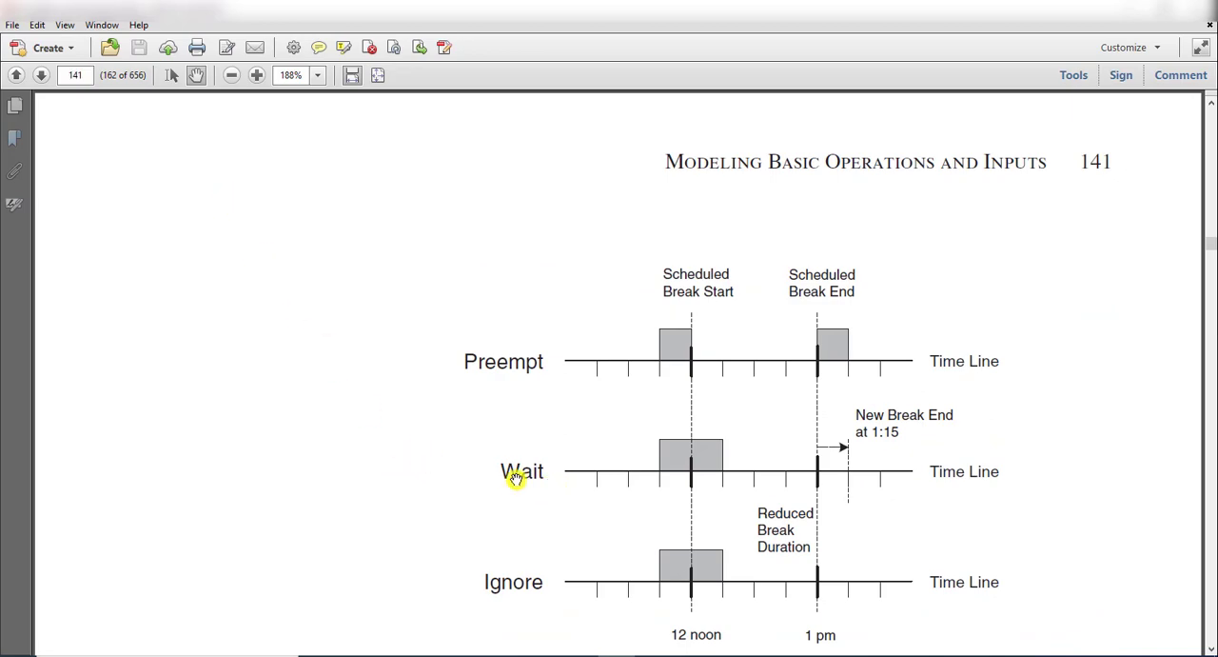
{"action": "mouse_move", "coordinate": [734, 480]}
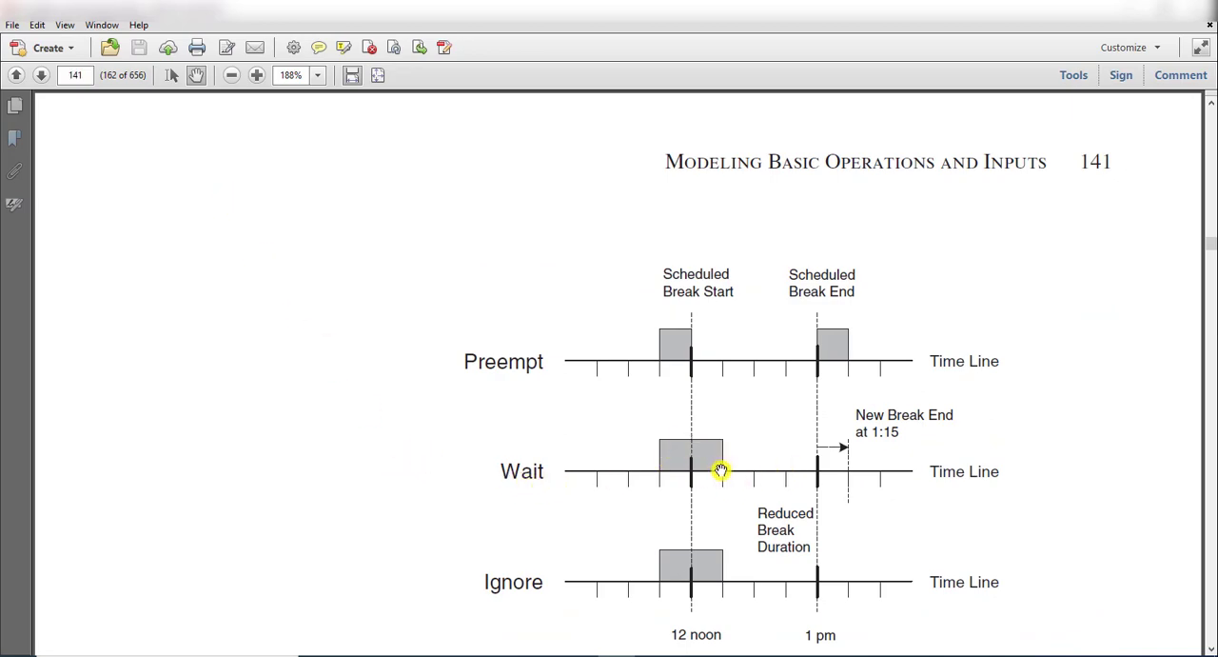
{"action": "mouse_move", "coordinate": [727, 475]}
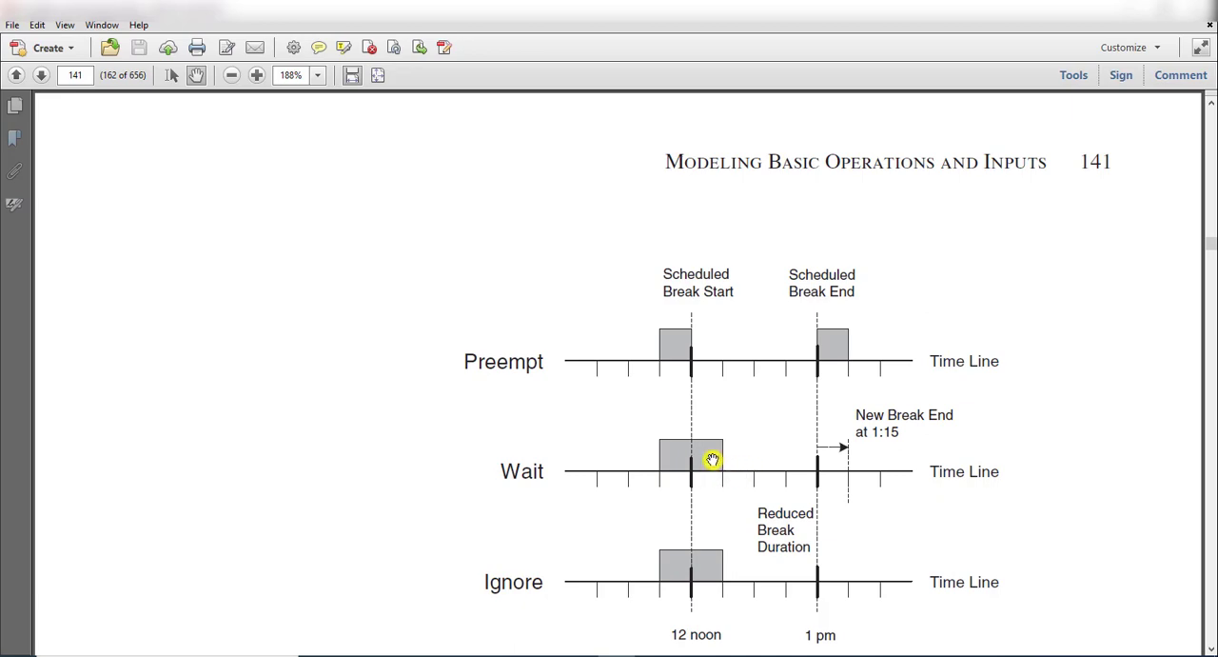
{"action": "mouse_move", "coordinate": [723, 474]}
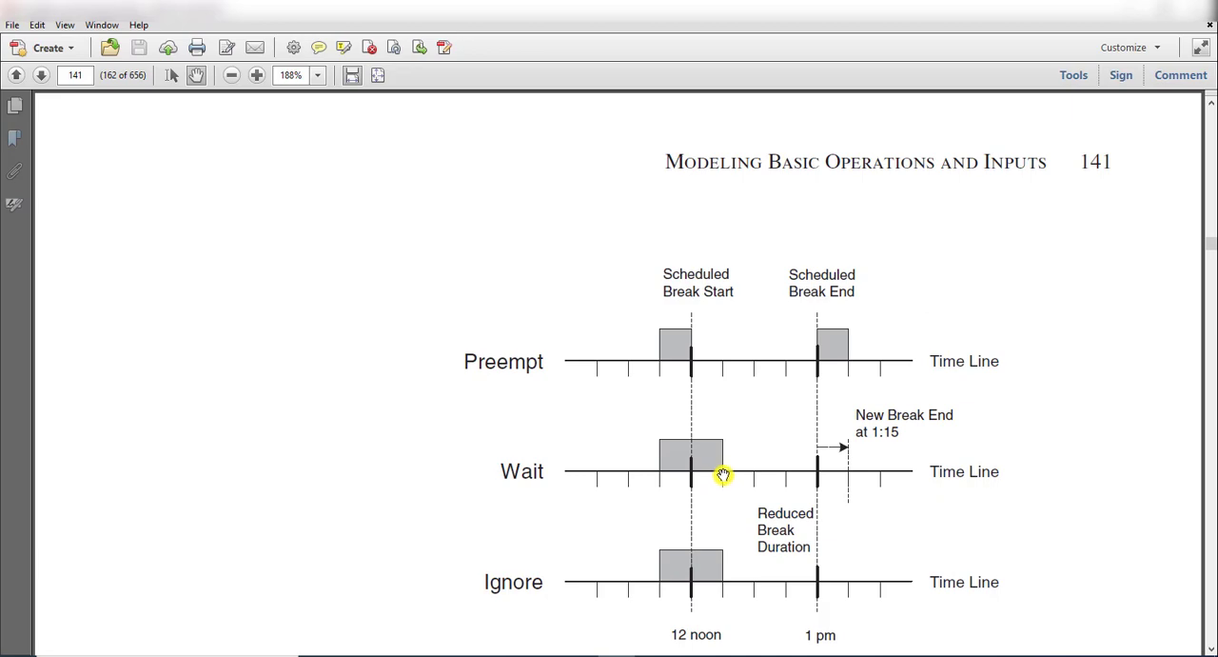
{"action": "mouse_move", "coordinate": [826, 472]}
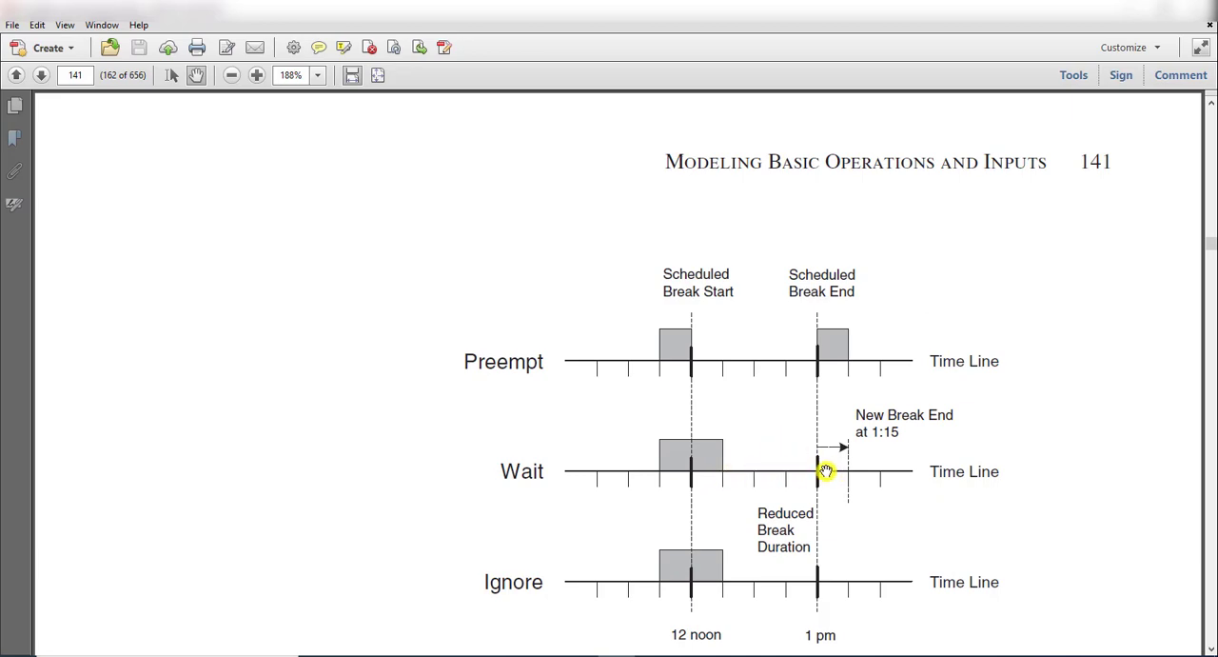
{"action": "mouse_move", "coordinate": [818, 475]}
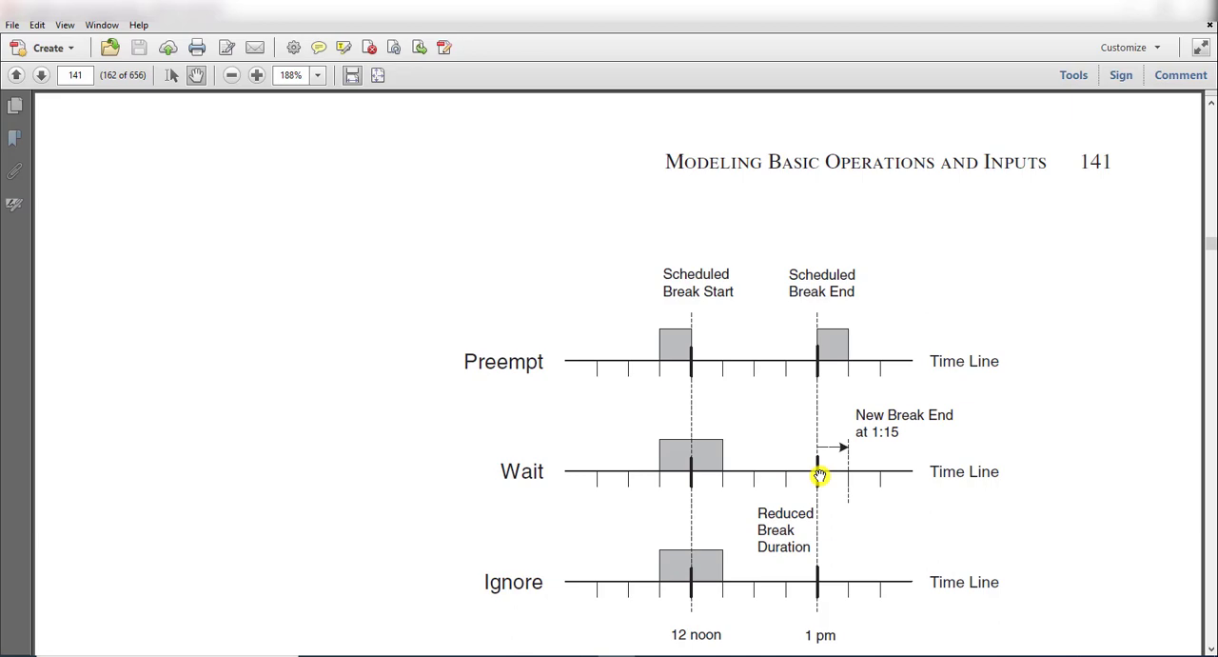
{"action": "mouse_move", "coordinate": [750, 474]}
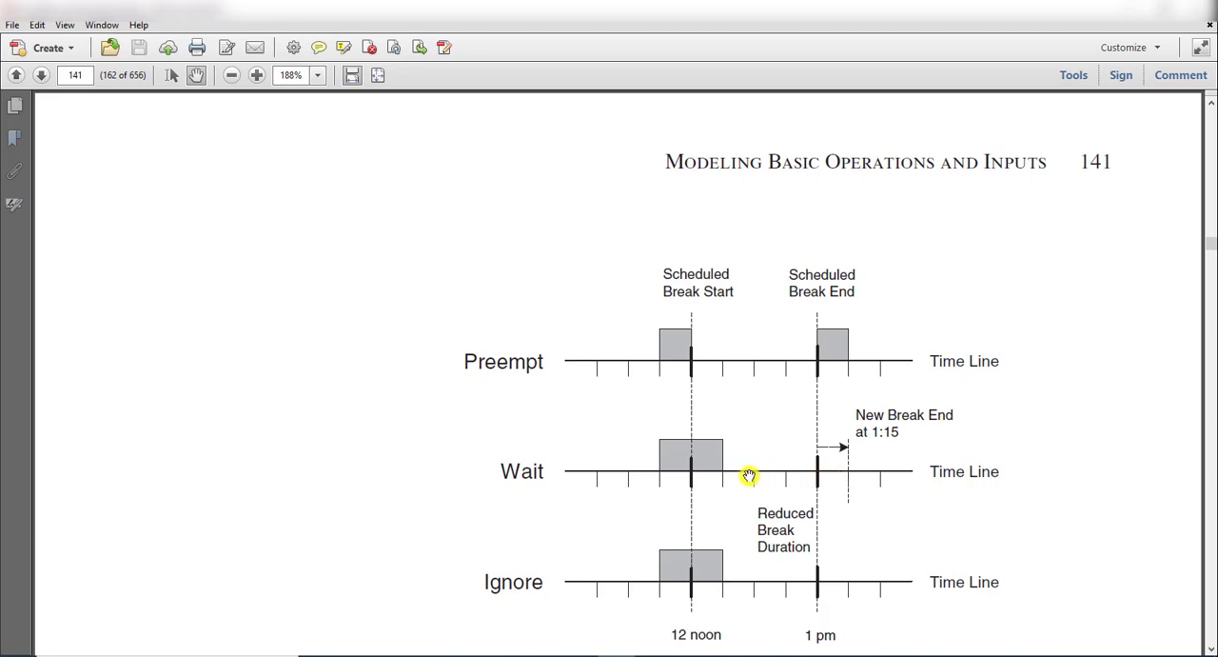
{"action": "mouse_move", "coordinate": [645, 478]}
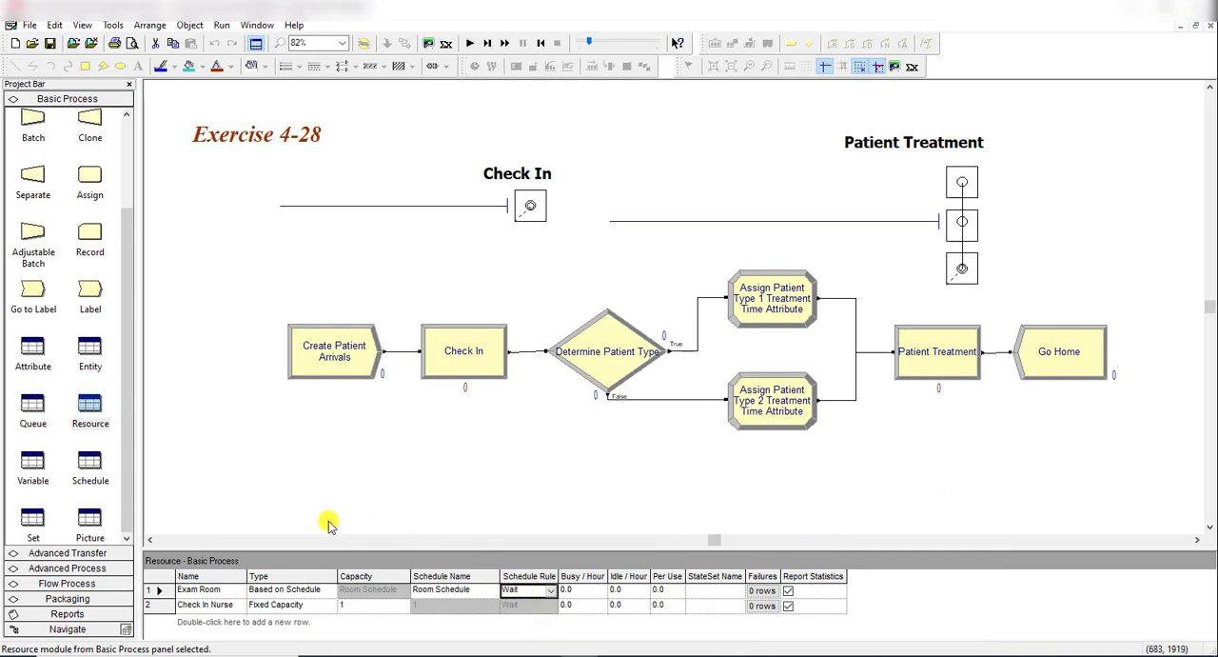
- Set Room Schedule as a Capacity schedule in Halfhours and show its five-row durations table
{"action": "left_click", "coordinate": [90, 466]}
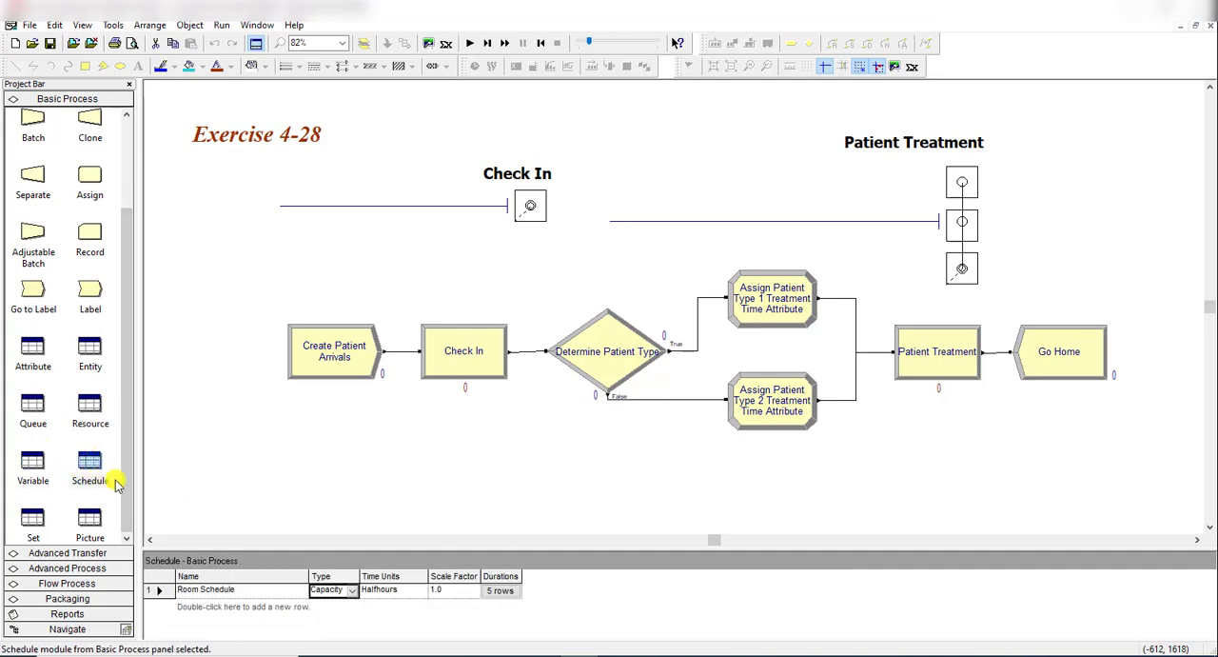
{"action": "mouse_move", "coordinate": [251, 590]}
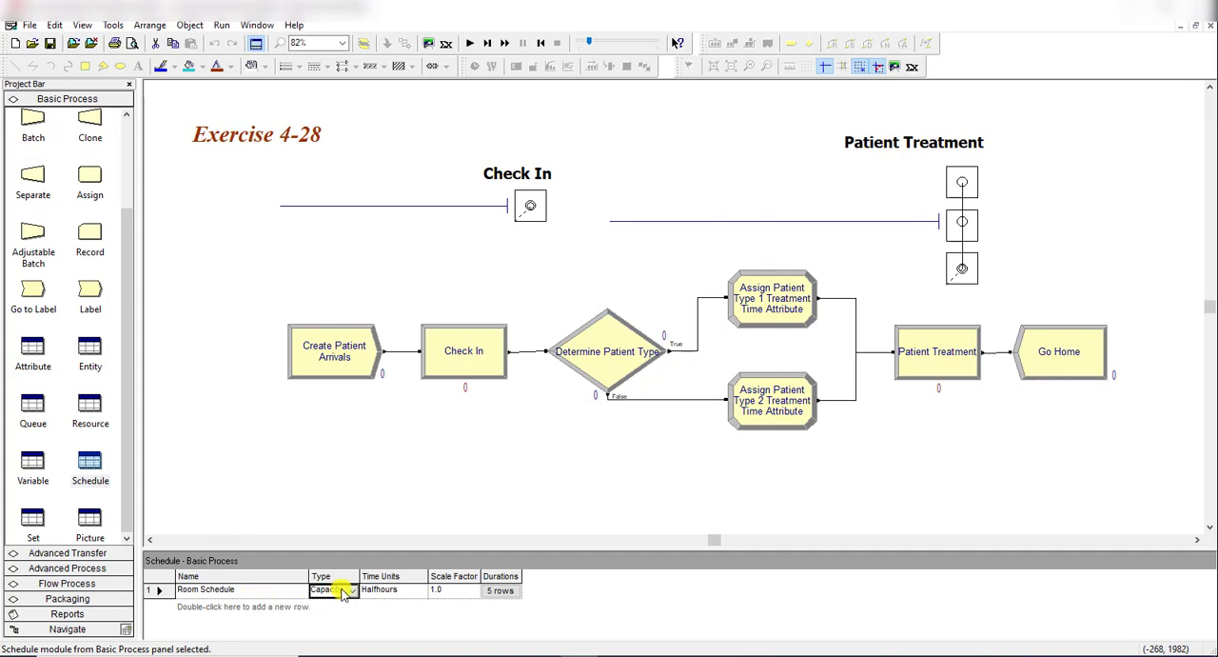
{"action": "left_click", "coordinate": [350, 590]}
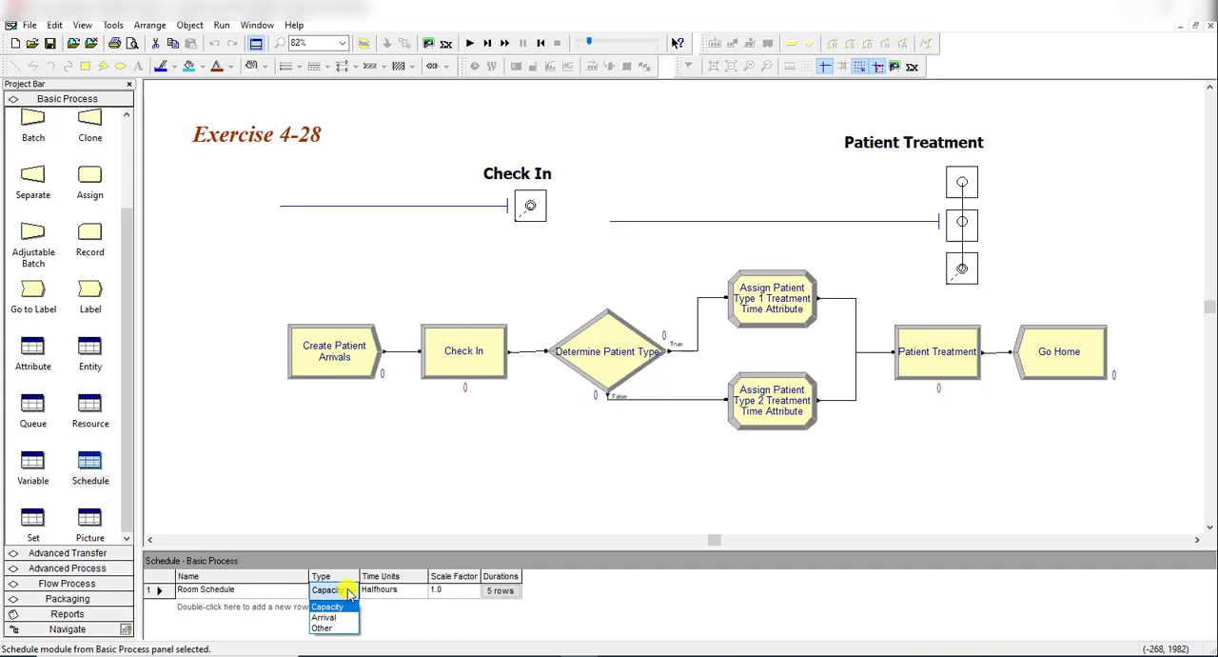
{"action": "left_click", "coordinate": [326, 605]}
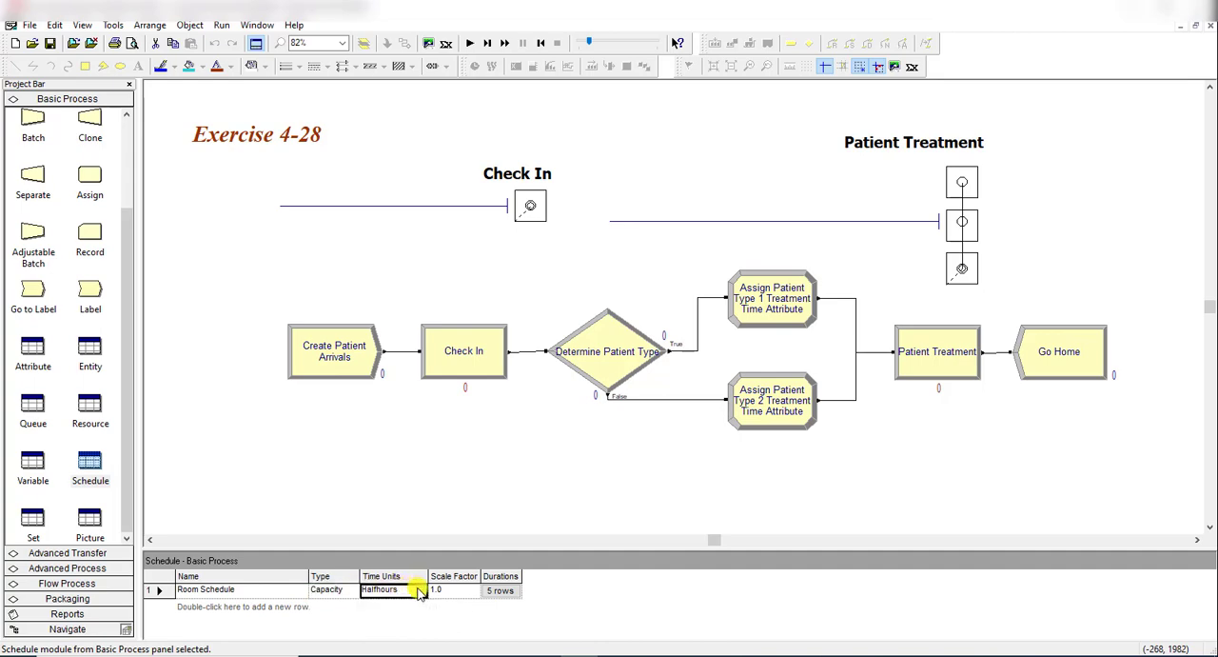
{"action": "left_click", "coordinate": [418, 590]}
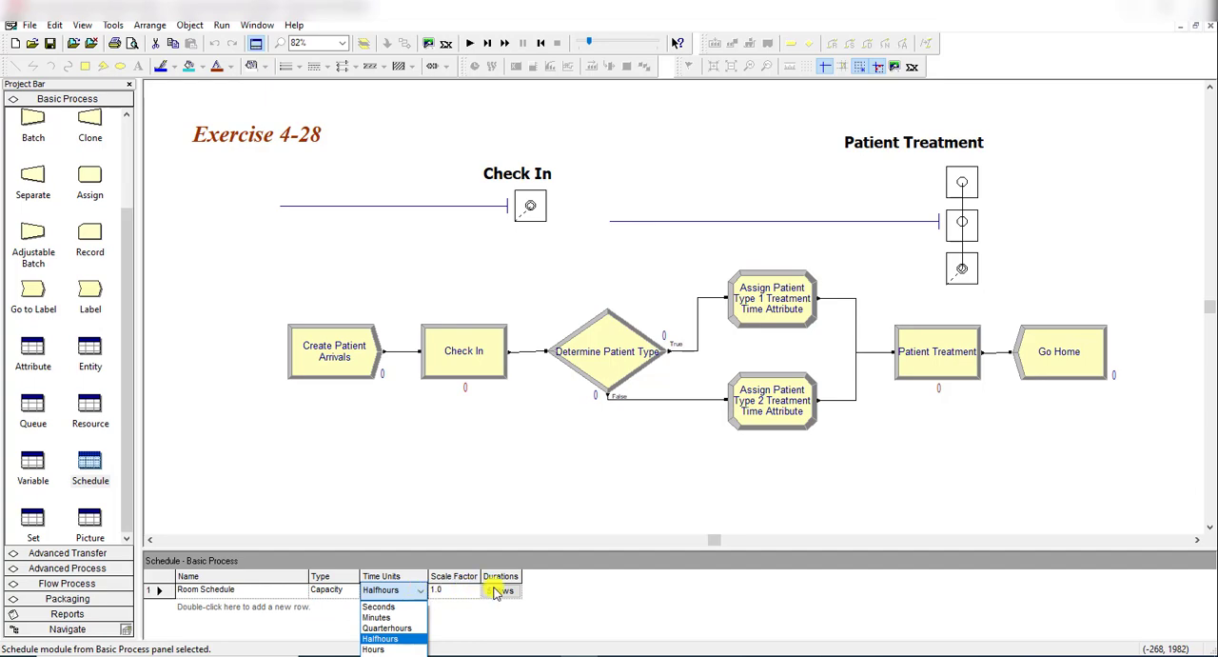
{"action": "left_click", "coordinate": [381, 638]}
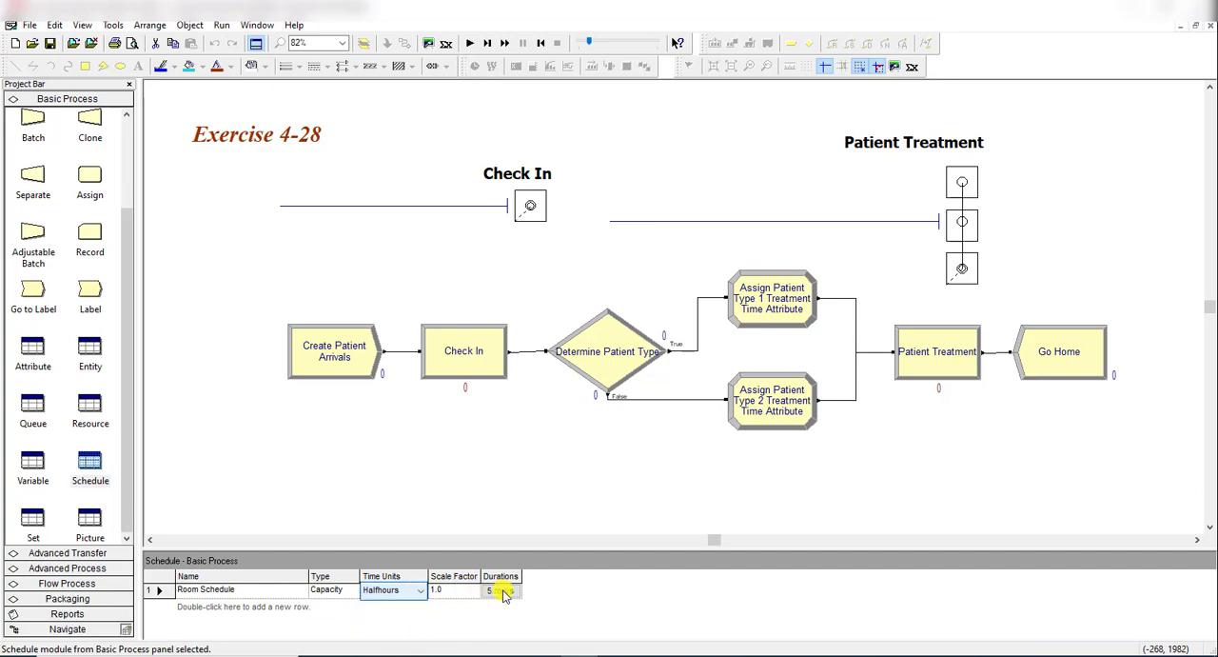
{"action": "left_click", "coordinate": [502, 590]}
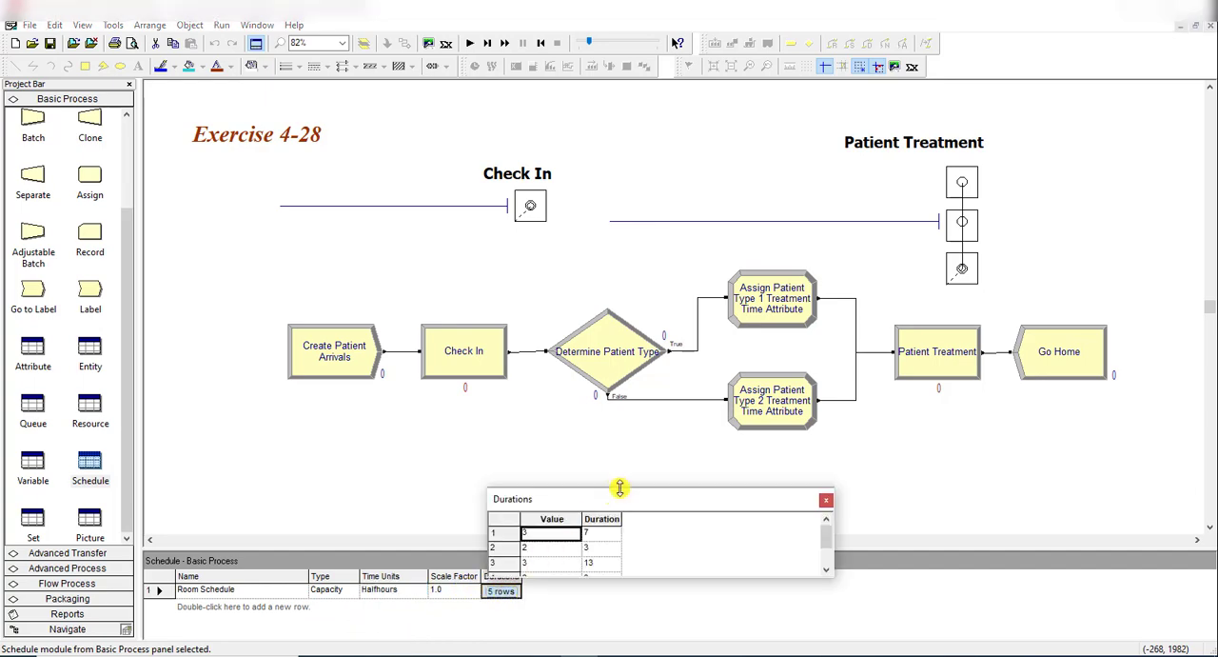
{"action": "left_click_drag", "start_coordinate": [620, 487], "coordinate": [621, 335]}
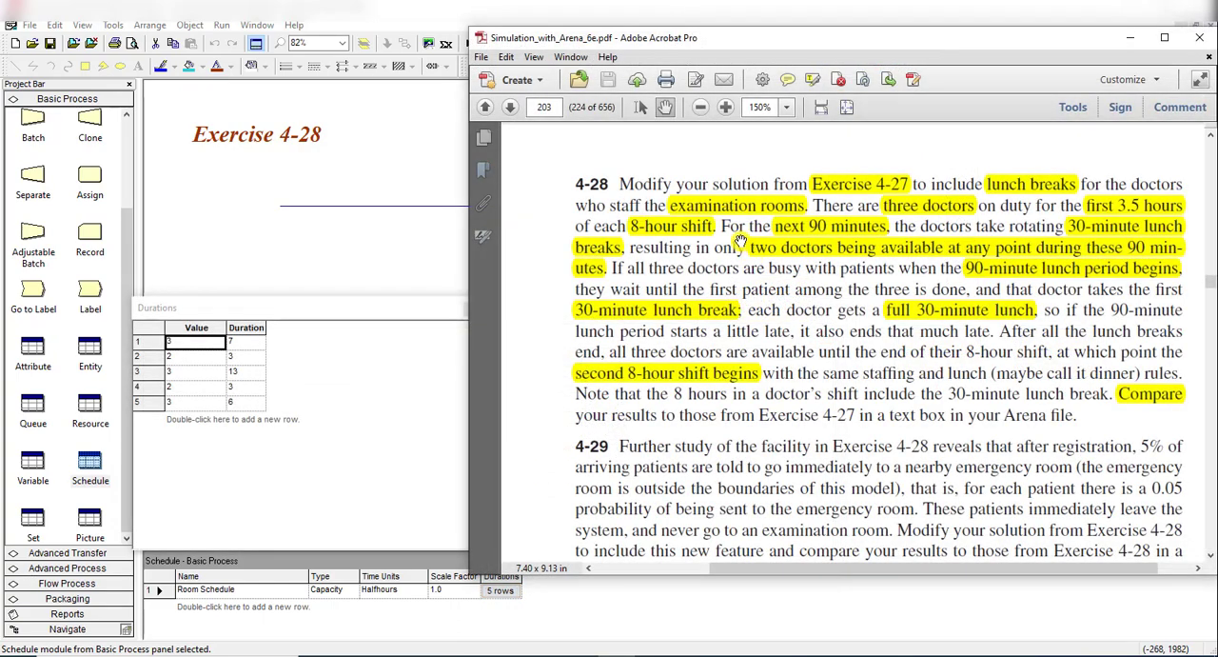
{"action": "mouse_move", "coordinate": [915, 217]}
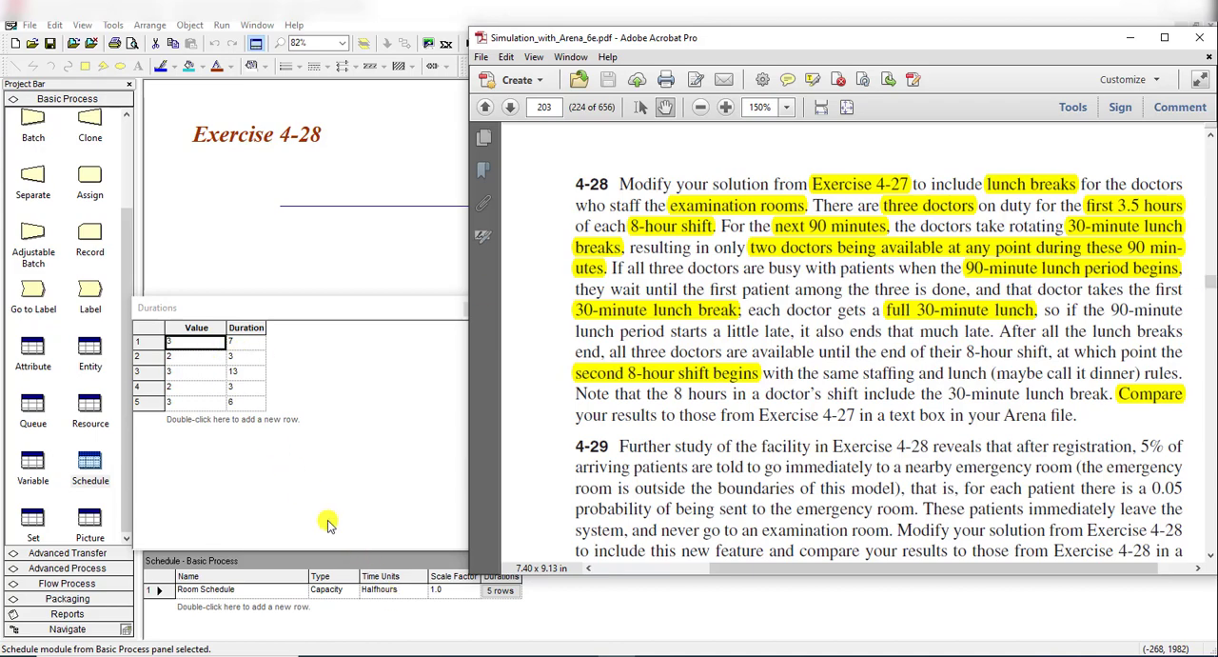
{"action": "left_click", "coordinate": [246, 340]}
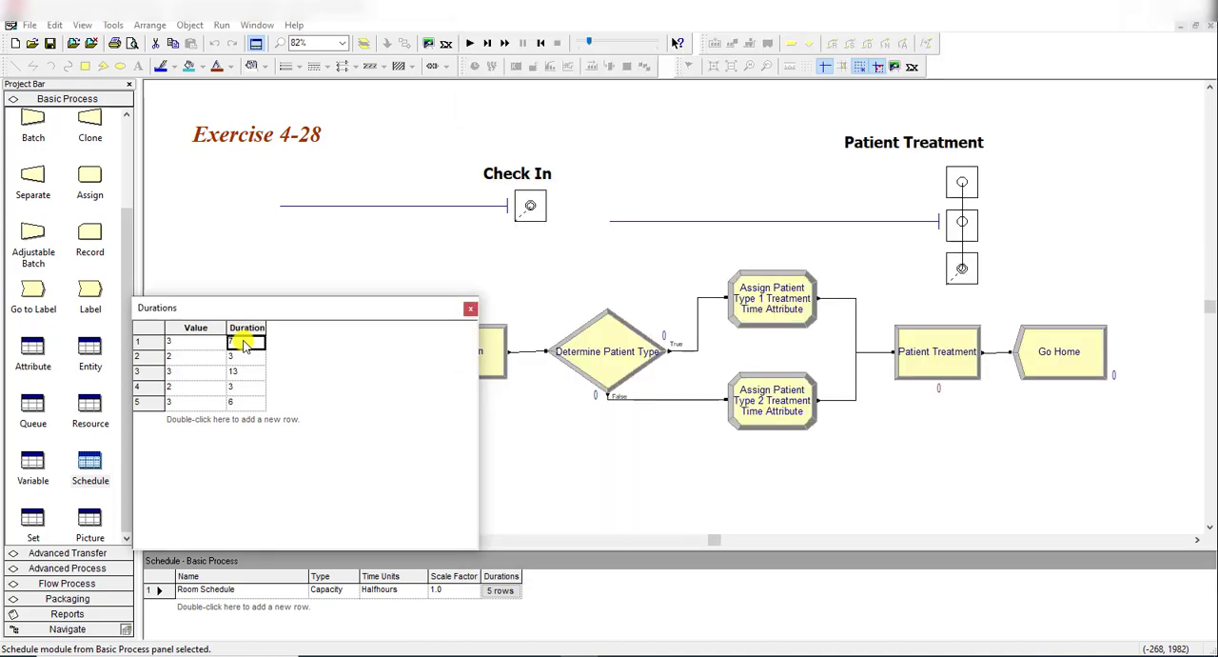
{"action": "left_click", "coordinate": [194, 340]}
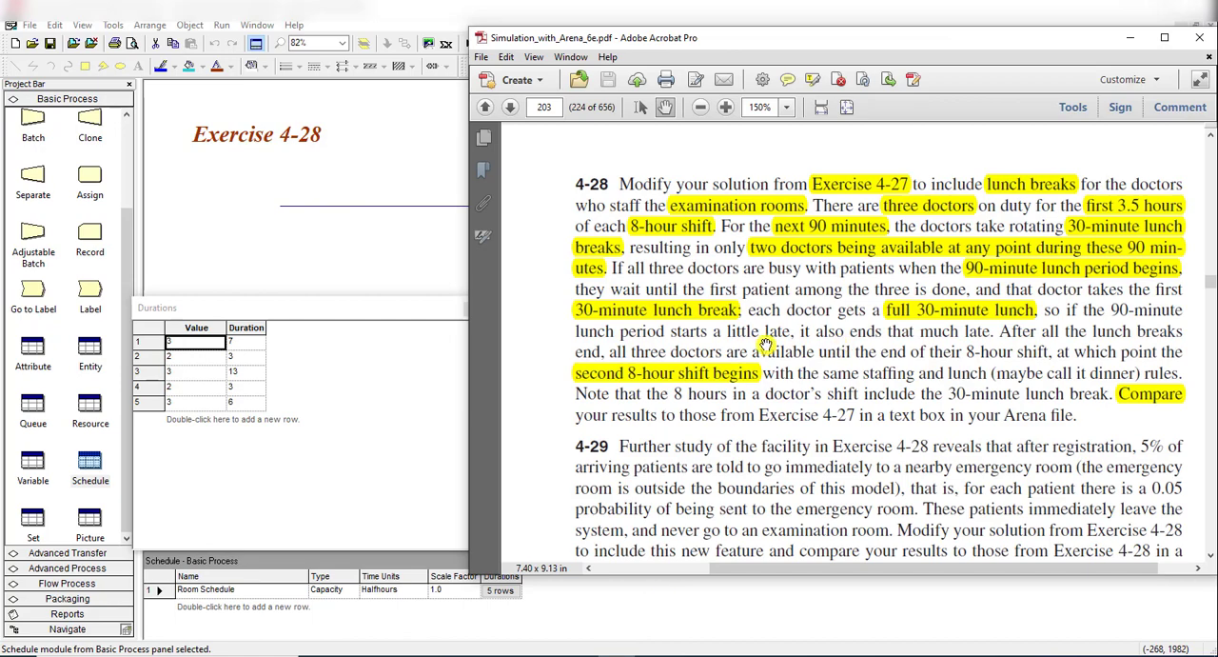
{"action": "mouse_move", "coordinate": [567, 327]}
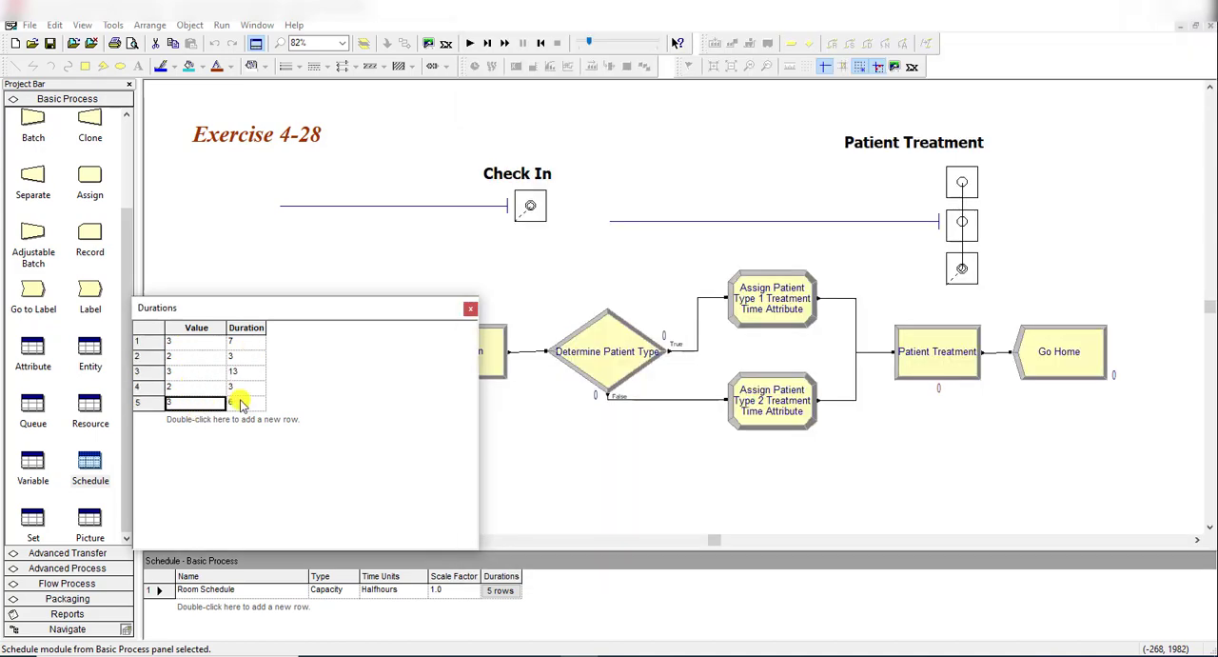
{"action": "left_click", "coordinate": [246, 341]}
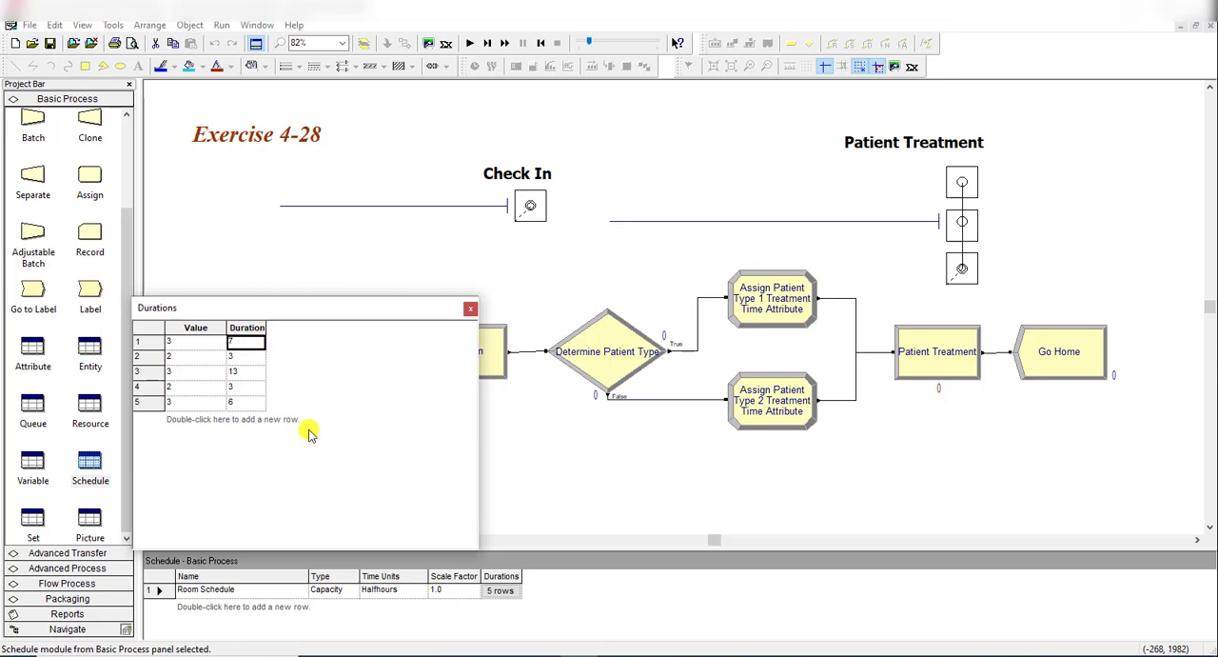
{"action": "mouse_move", "coordinate": [285, 354]}
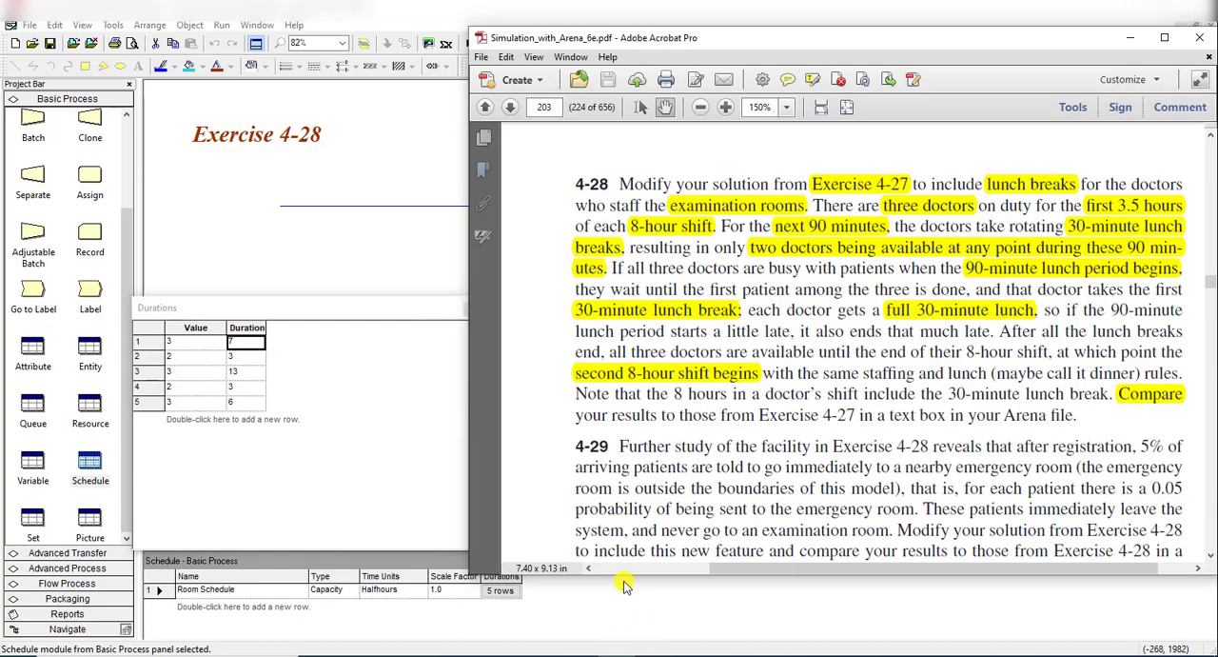
{"action": "mouse_move", "coordinate": [931, 282]}
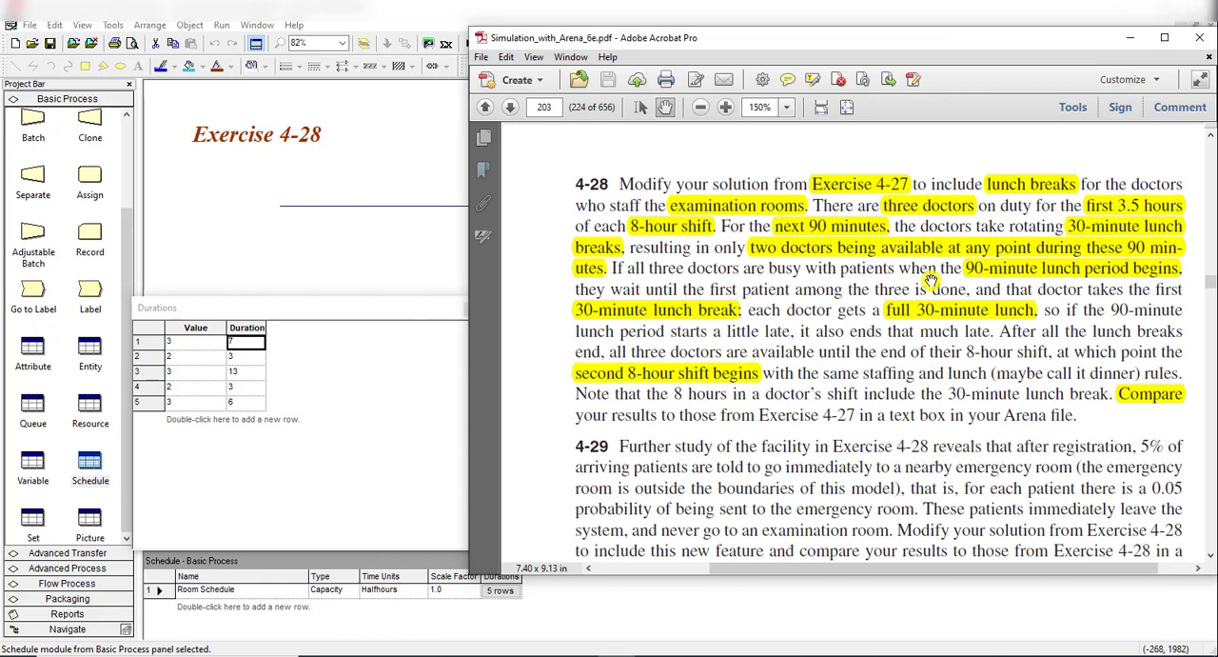
{"action": "mouse_move", "coordinate": [803, 312]}
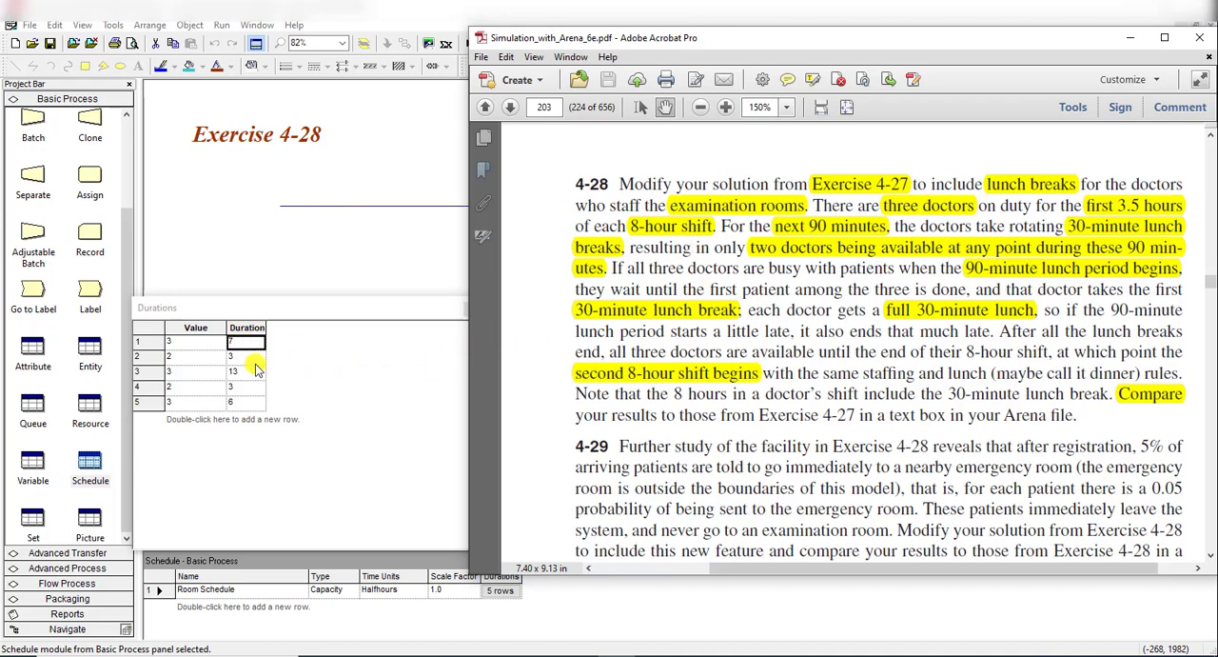
{"action": "mouse_move", "coordinate": [396, 322]}
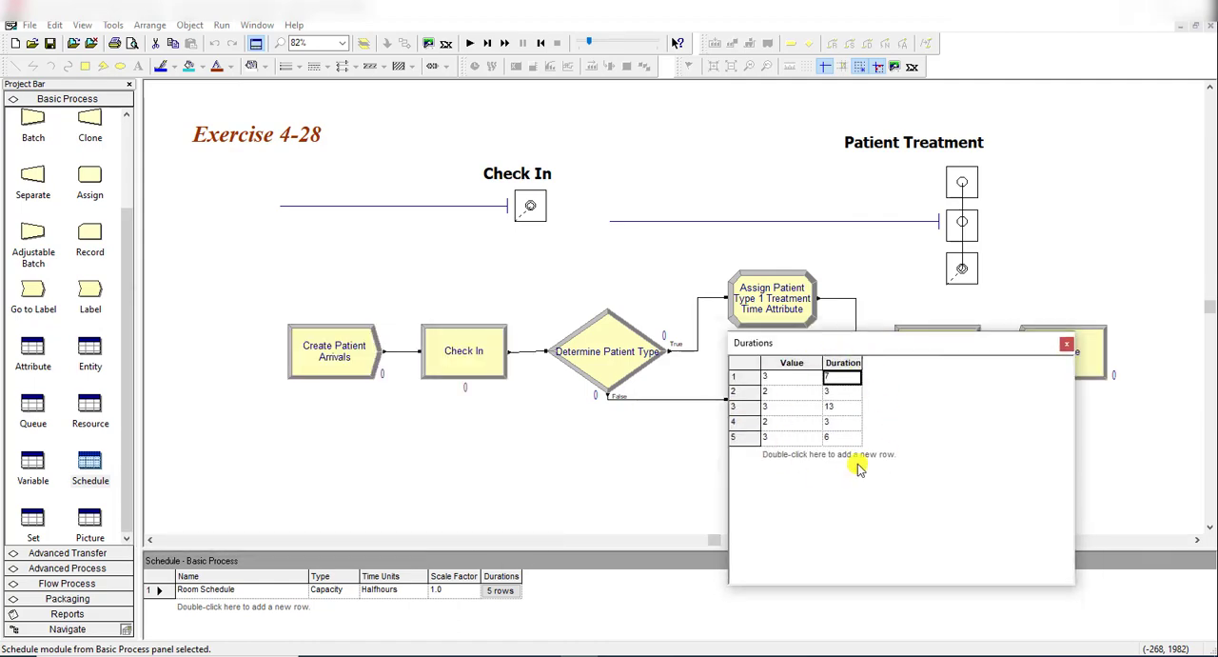
- Run the 200-replication simulation and review the Category Overview patient time statistics
{"action": "left_click", "coordinate": [1066, 343]}
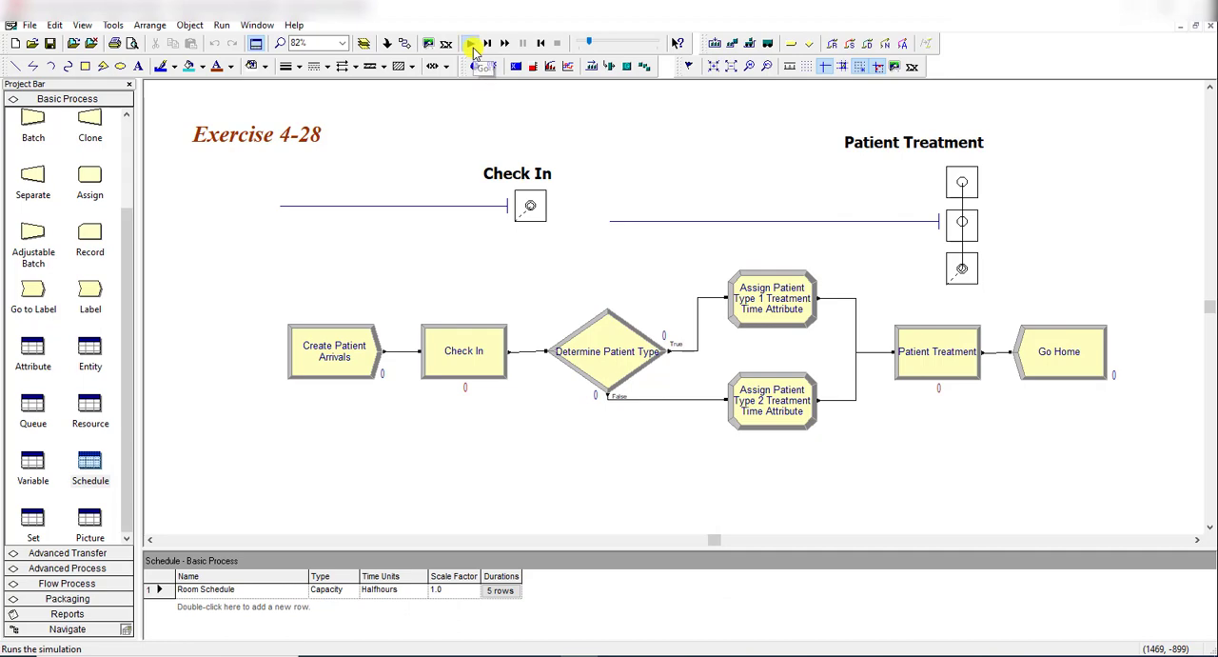
{"action": "left_click", "coordinate": [468, 42]}
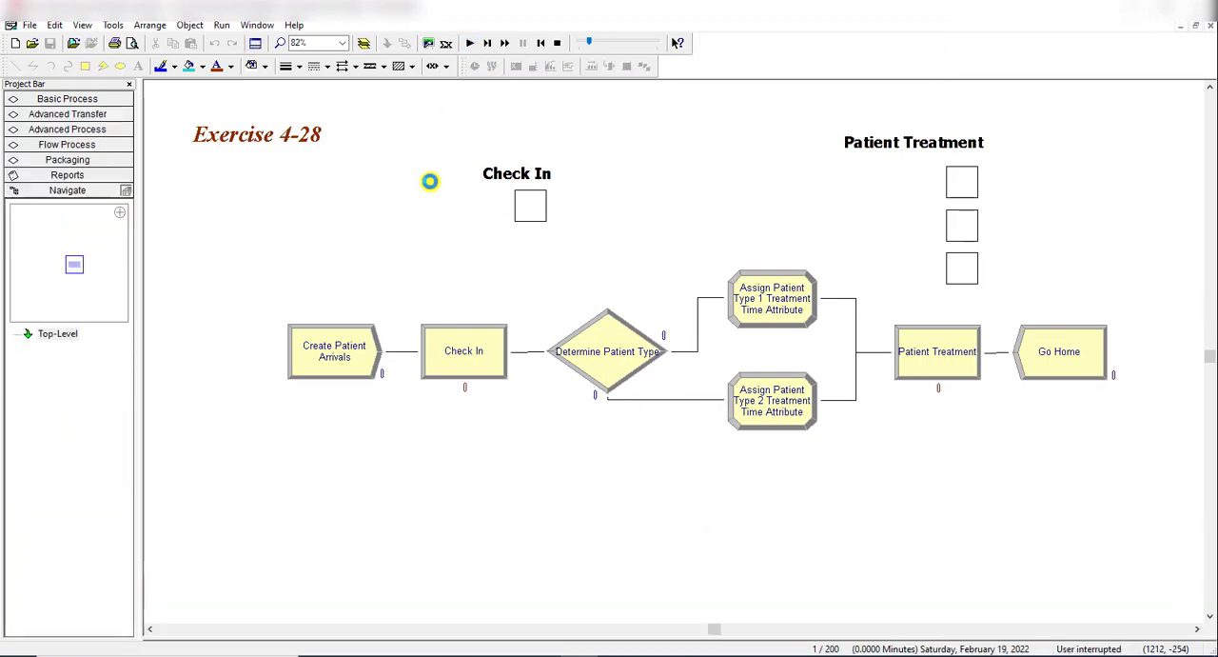
{"action": "left_click", "coordinate": [506, 42]}
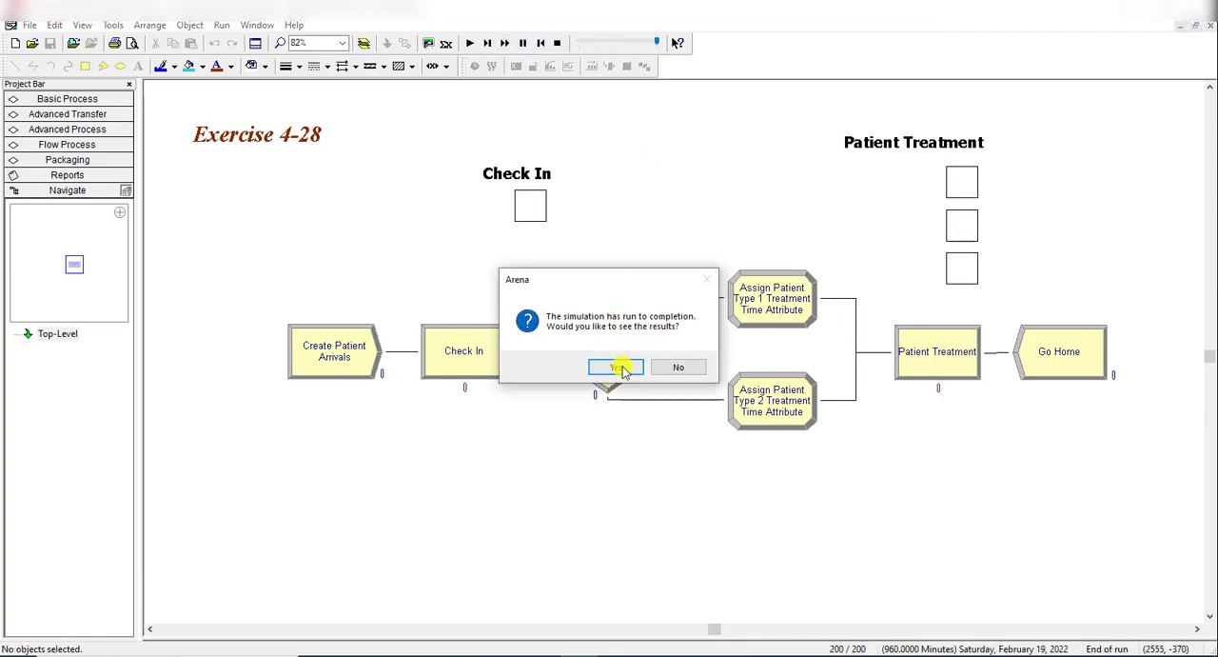
{"action": "left_click", "coordinate": [616, 367]}
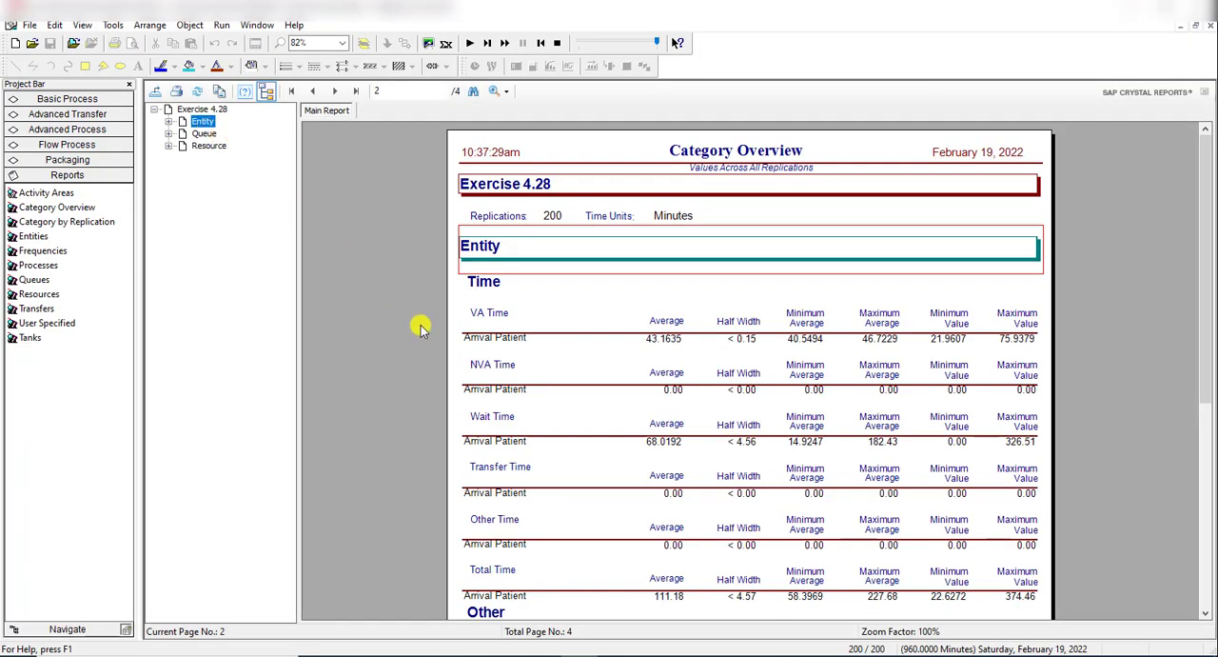
{"action": "scroll", "scroll_direction": "down", "scroll_amount": 3}
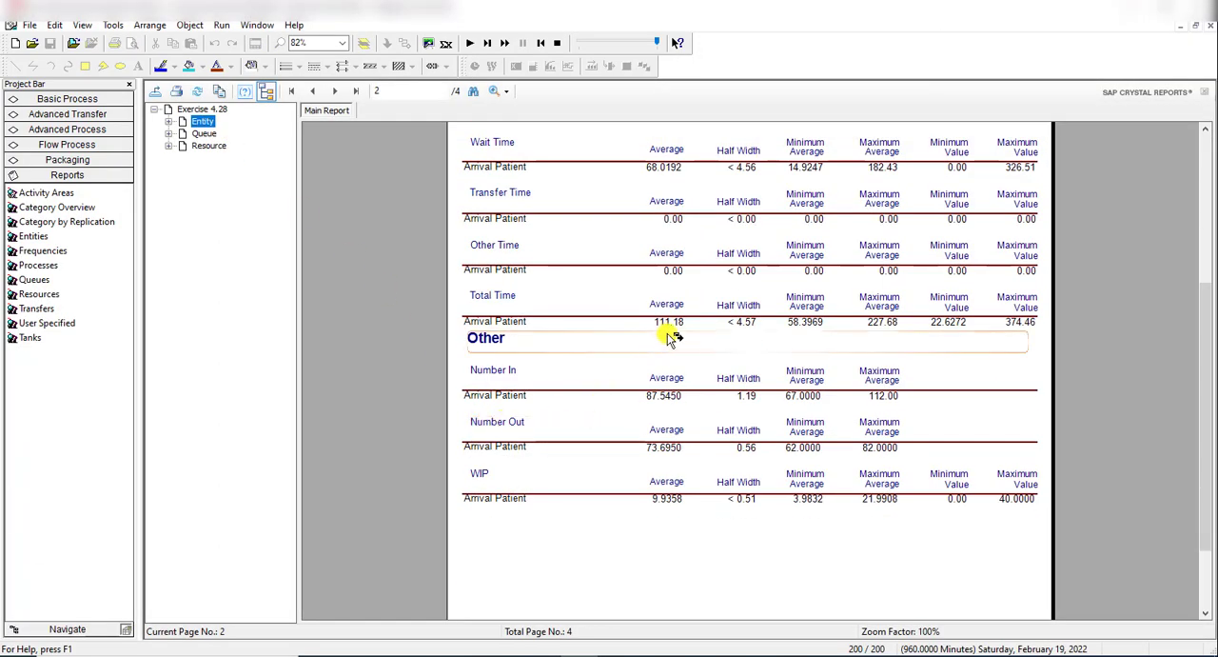